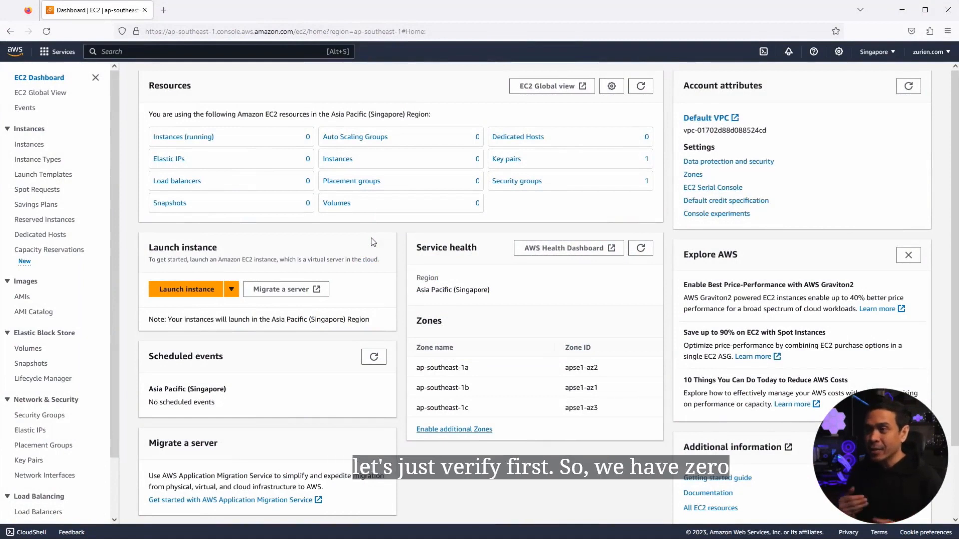
{"action": "mouse_move", "coordinate": [317, 178]}
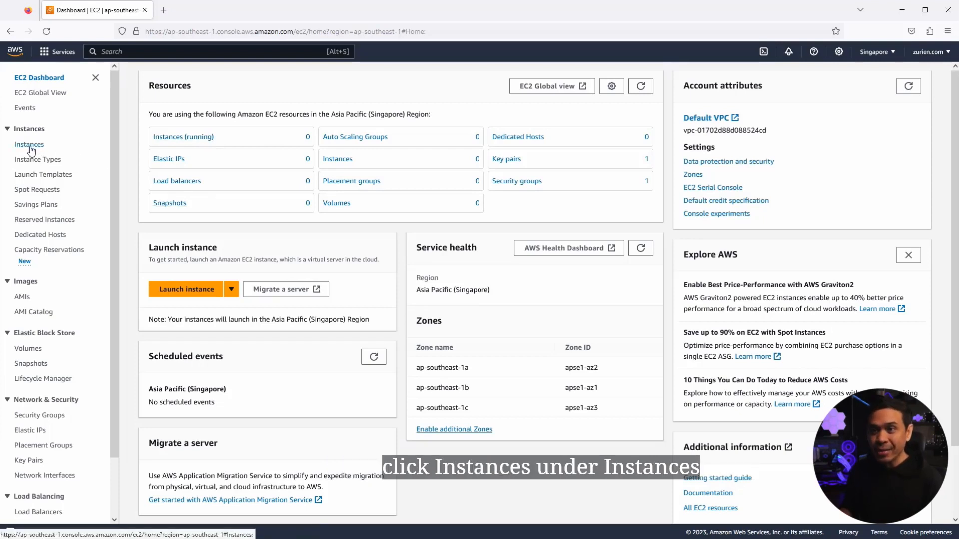
Step: Show the Instances list, confirming no instances exist in the Singapore region
{"action": "left_click", "coordinate": [29, 144]}
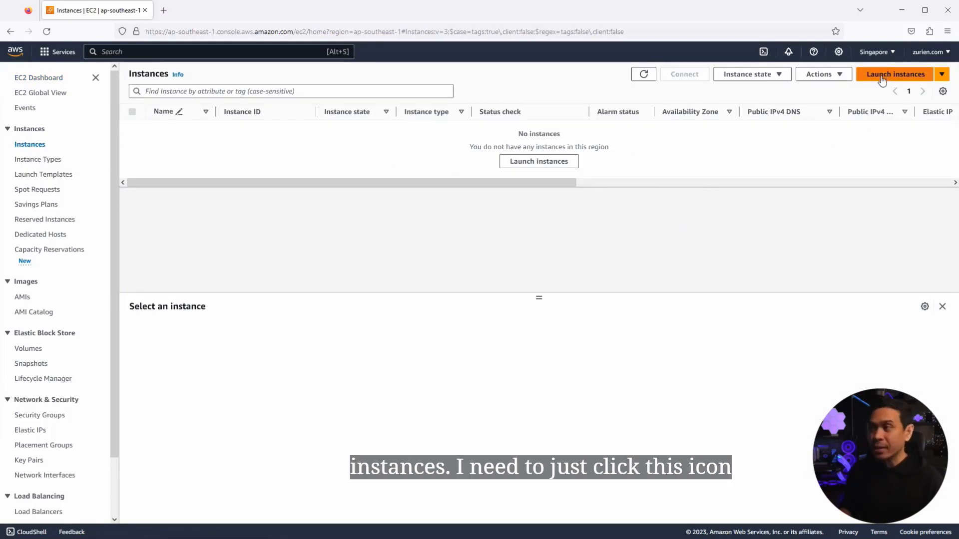
Step: Start a new instance named StyxBlgo1 using the Ubuntu Server 22.04 LTS image
{"action": "left_click", "coordinate": [894, 74]}
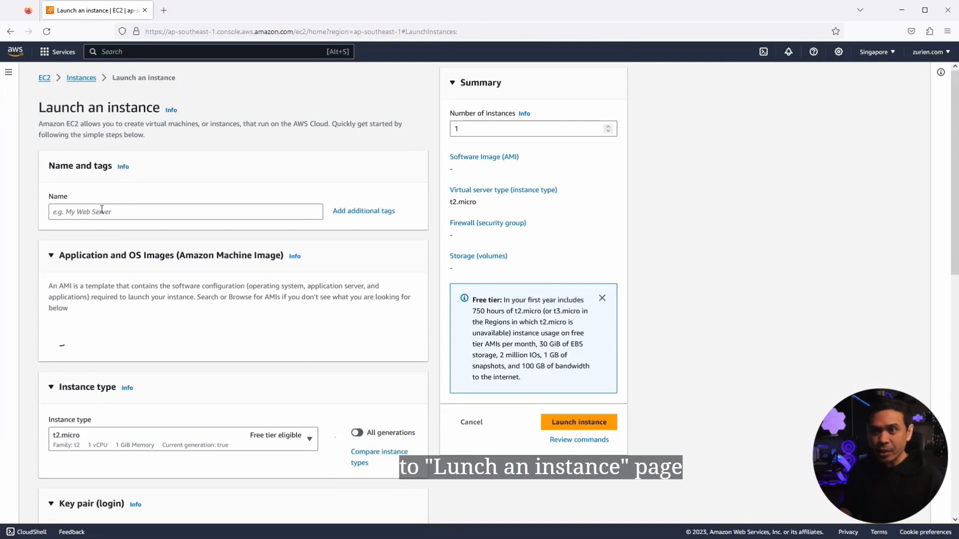
{"action": "type", "text": "StyxBlgo"}
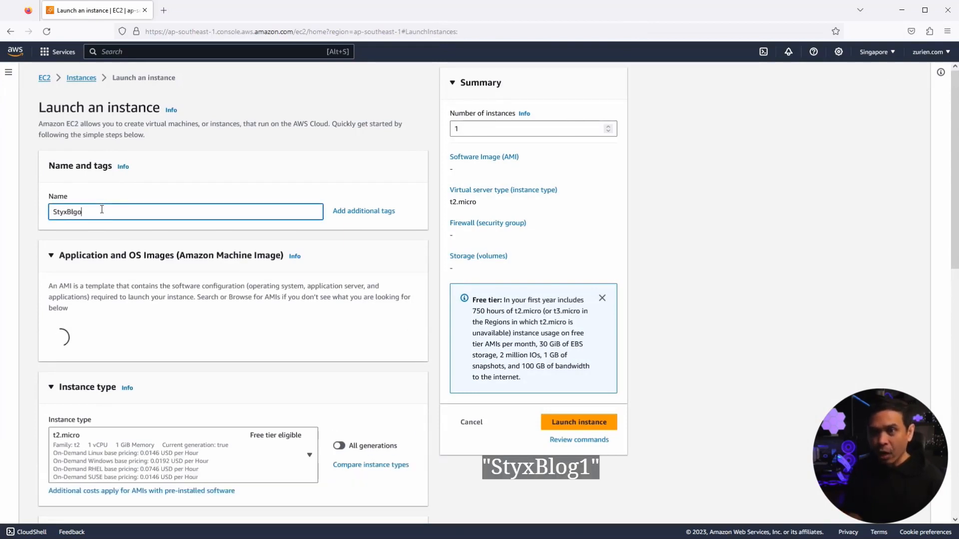
{"action": "type", "text": "1"}
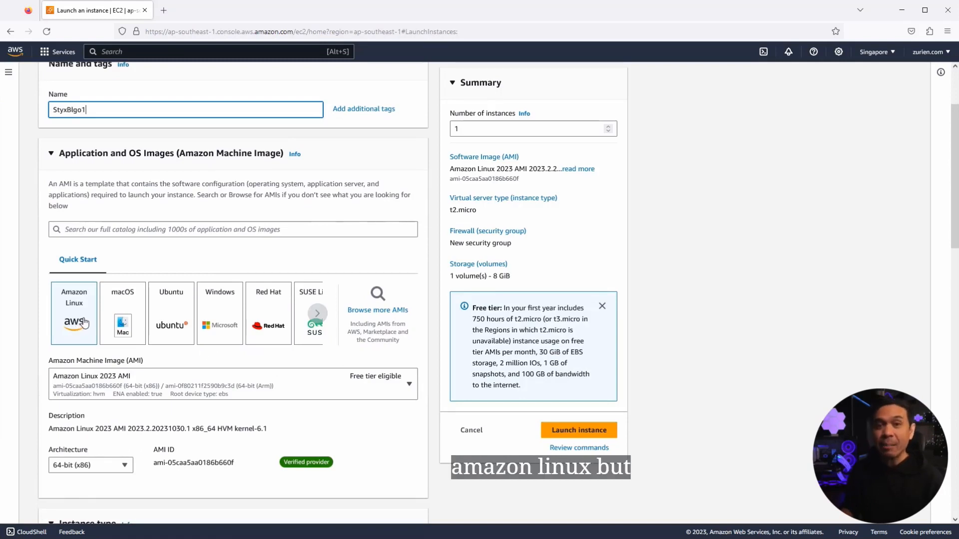
{"action": "left_click", "coordinate": [171, 312]}
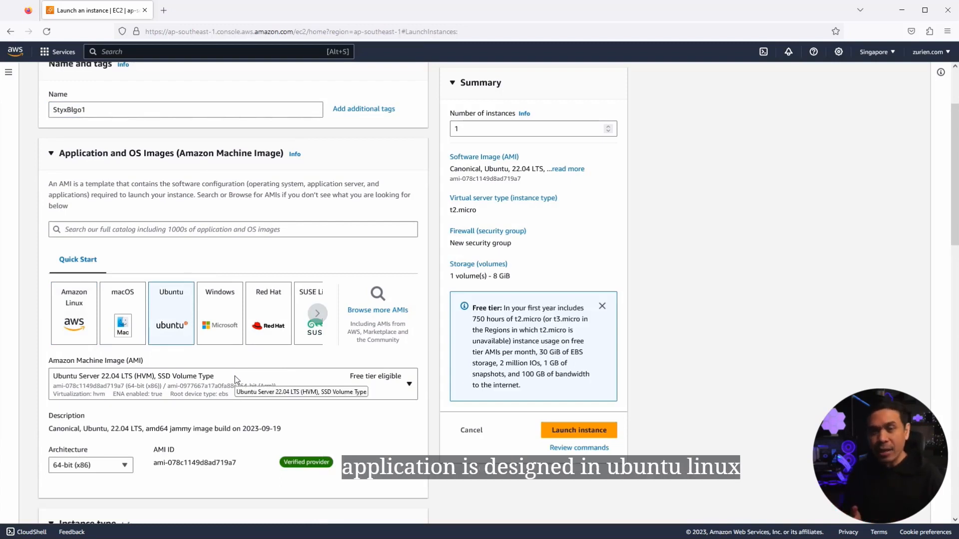
{"action": "scroll", "scroll_direction": "down", "scroll_amount": 3}
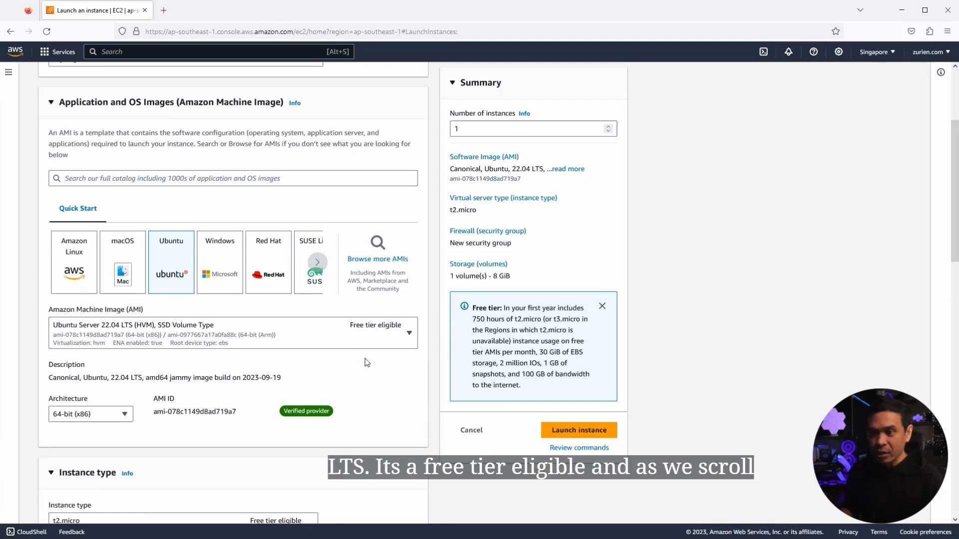
Step: Select the Styx key pair, keeping t2.micro, SSH from anywhere and 8 GiB storage
{"action": "scroll", "scroll_direction": "down", "scroll_amount": 3}
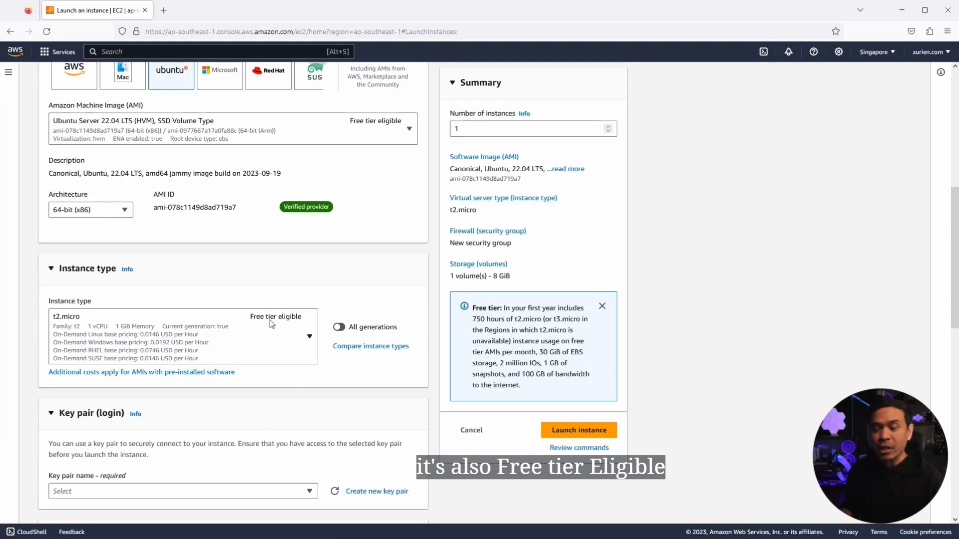
{"action": "scroll", "scroll_direction": "down", "scroll_amount": 3}
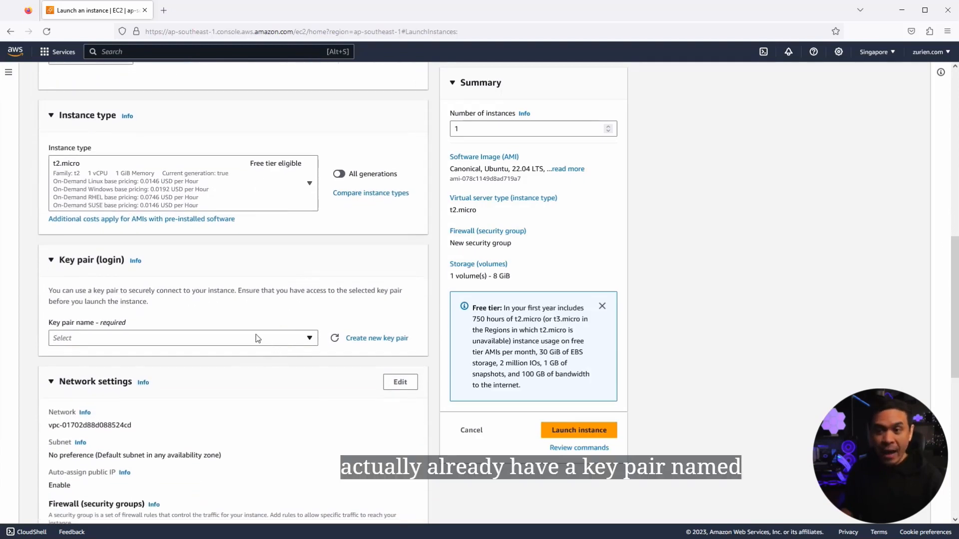
{"action": "left_click", "coordinate": [183, 338]}
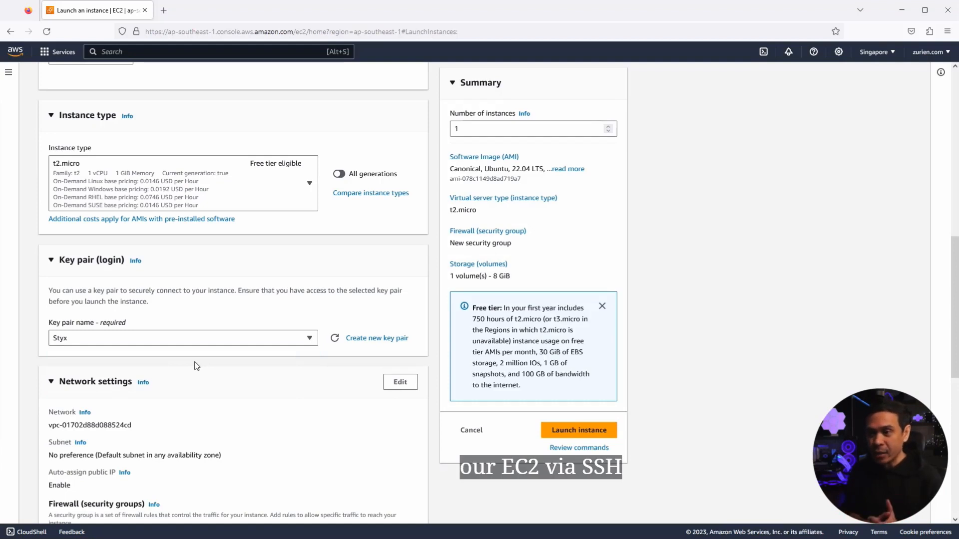
{"action": "scroll", "scroll_direction": "down", "scroll_amount": 3}
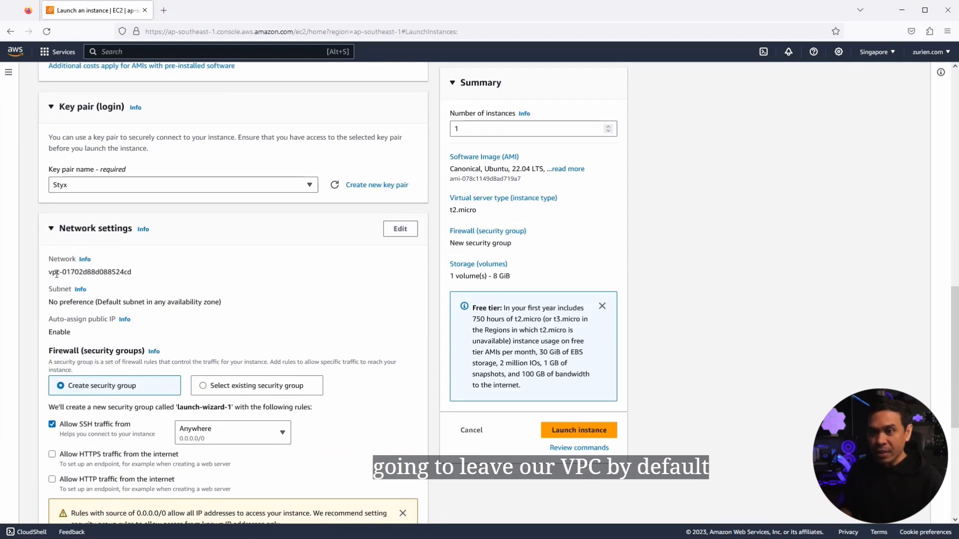
{"action": "scroll", "scroll_direction": "down", "scroll_amount": 3}
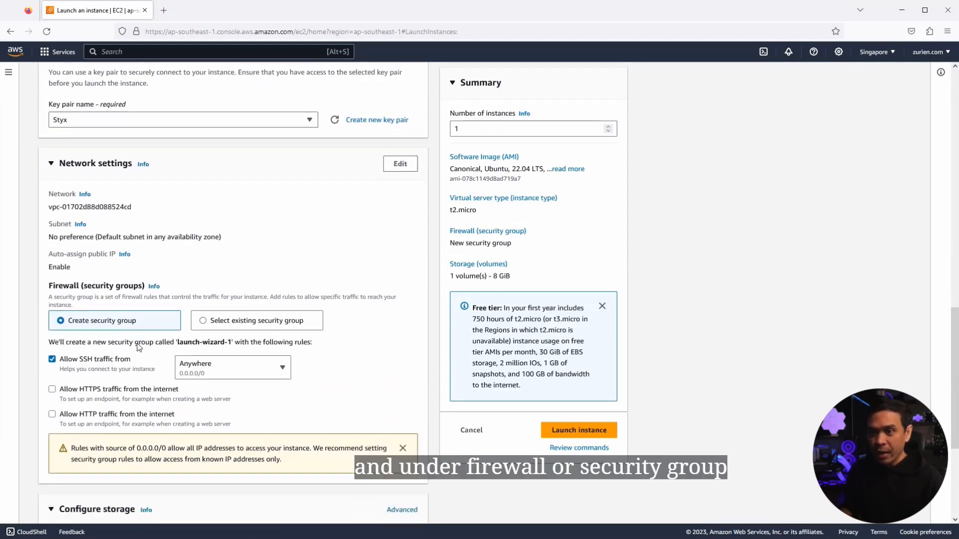
{"action": "scroll", "scroll_direction": "down", "scroll_amount": 3}
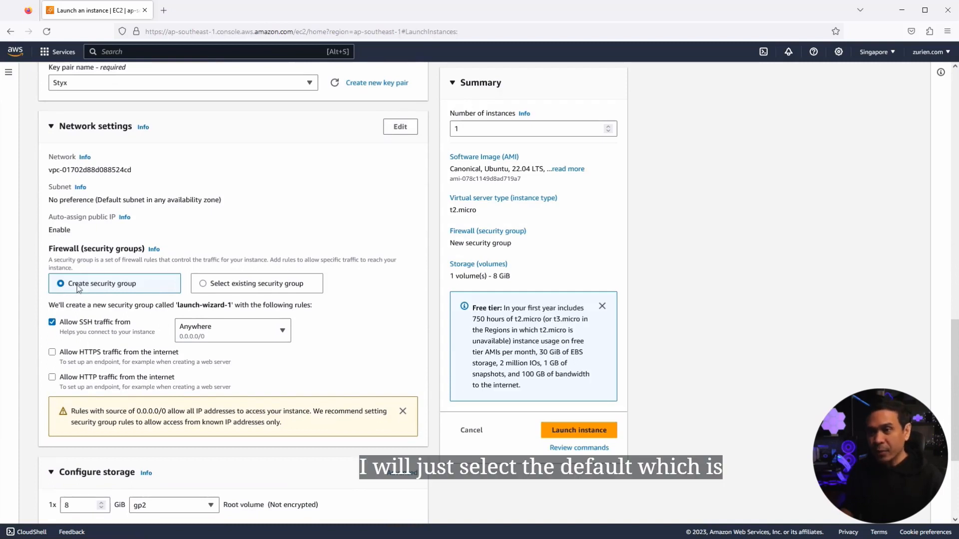
{"action": "mouse_move", "coordinate": [131, 291]}
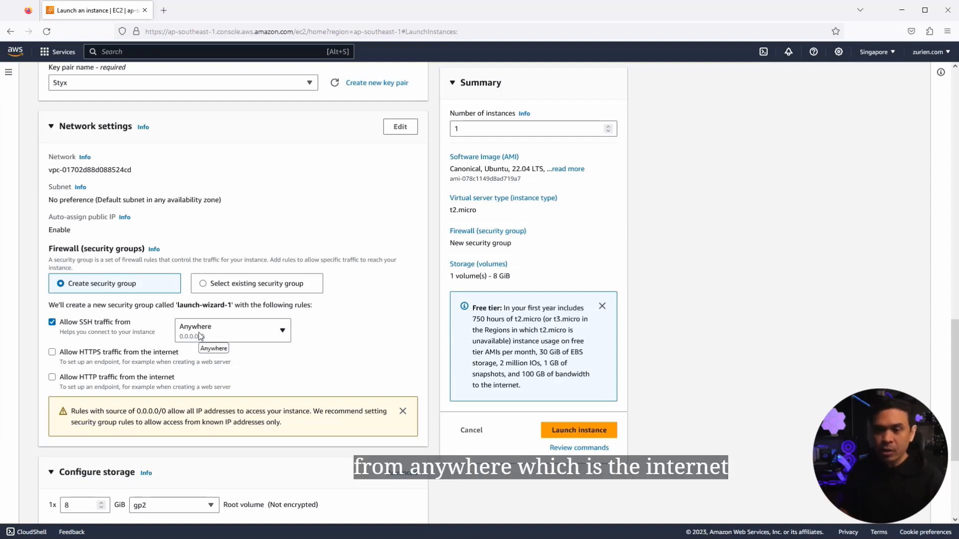
{"action": "scroll", "scroll_direction": "down", "scroll_amount": 3}
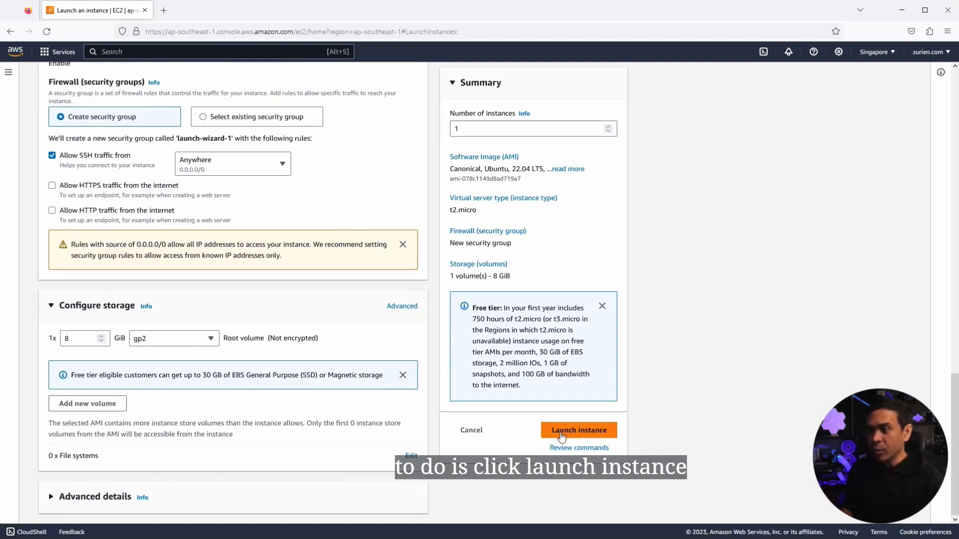
Step: Launch the instance and correct its name from StyxBlgo1 to StyxBlog1
{"action": "left_click", "coordinate": [577, 430]}
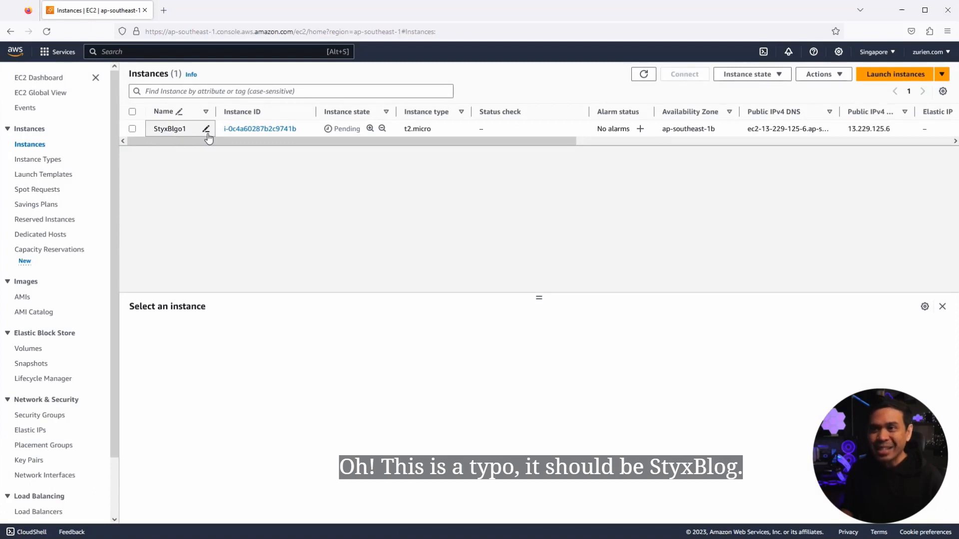
{"action": "left_click", "coordinate": [206, 129]}
{"action": "type", "text": "o"}
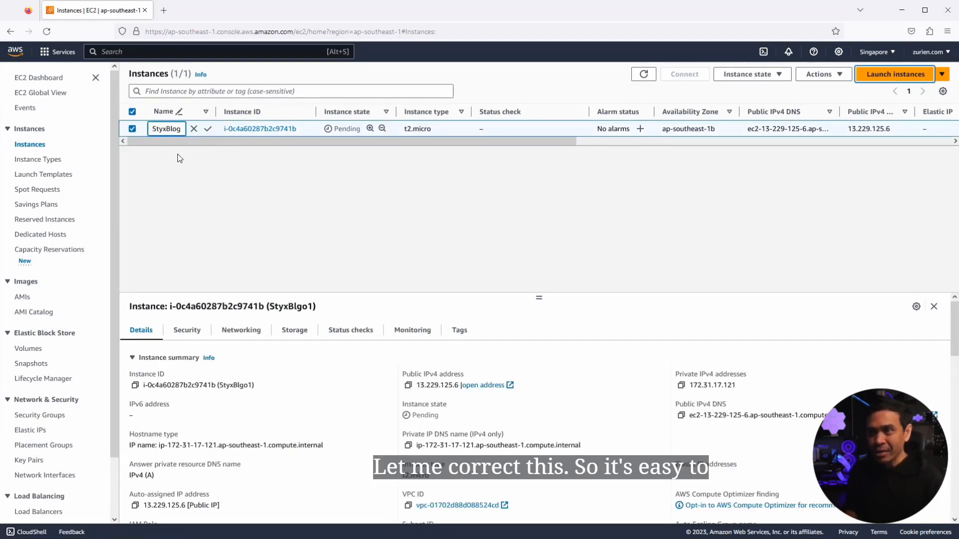
{"action": "mouse_move", "coordinate": [207, 134]}
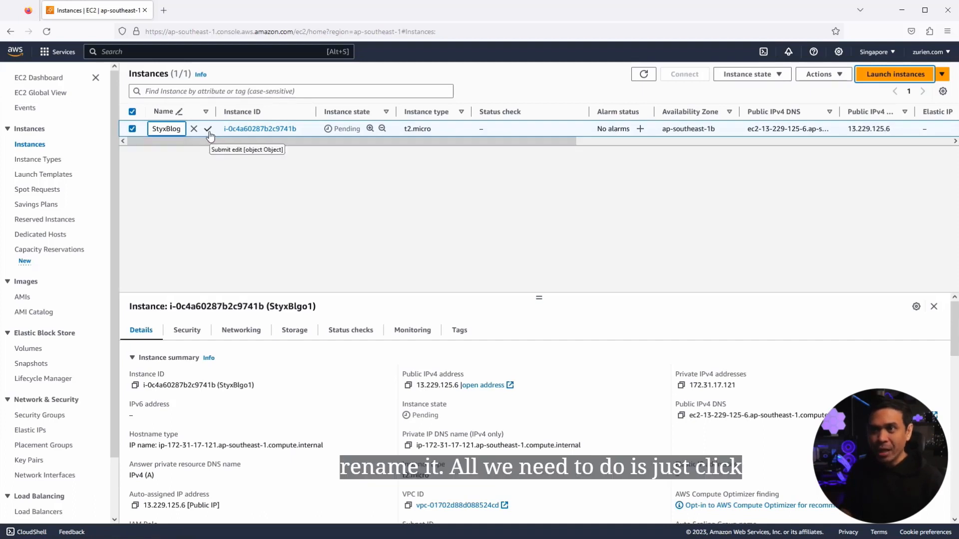
{"action": "left_click", "coordinate": [207, 128]}
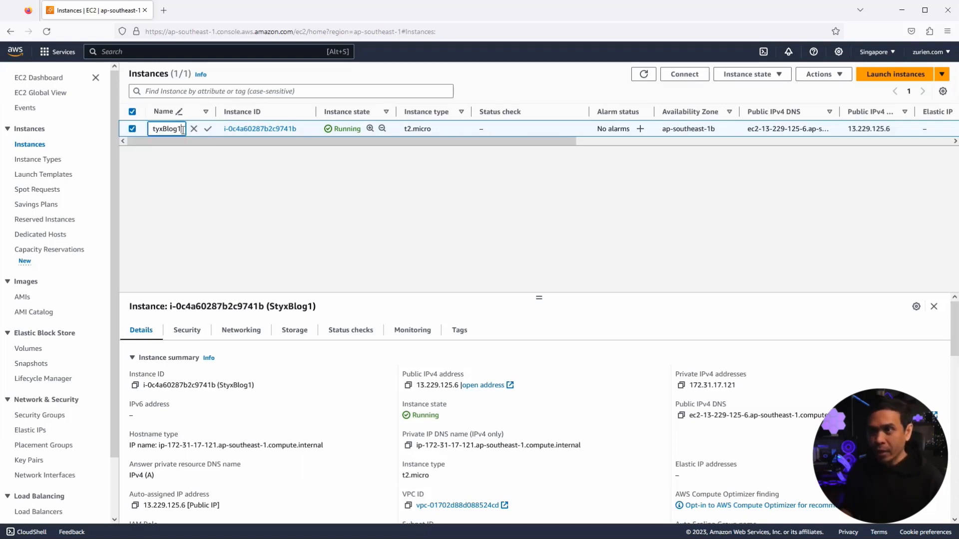
{"action": "left_click", "coordinate": [207, 128]}
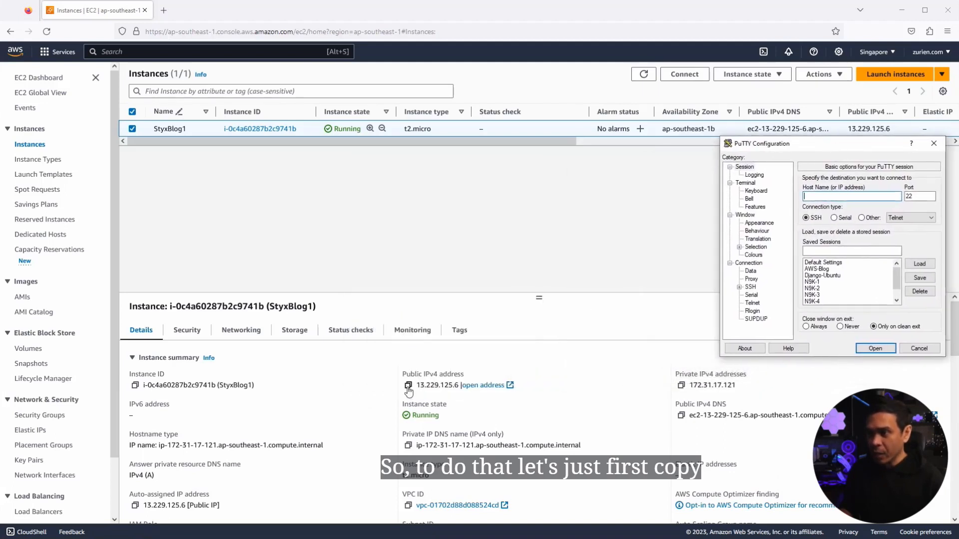
Step: Connect PuTTY to 13.229.125.6 using the Styx.ppk key and a 14-point bold font
{"action": "left_click", "coordinate": [409, 384]}
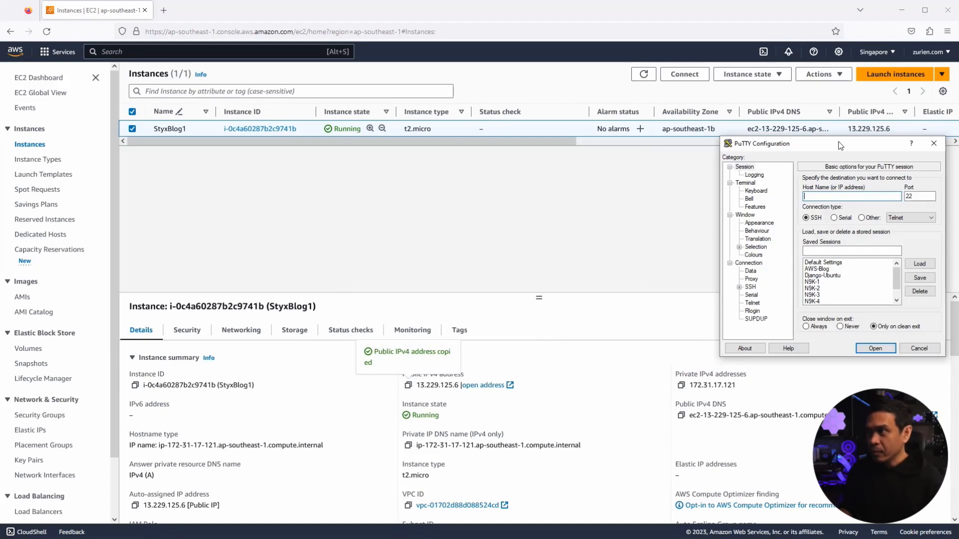
{"action": "type", "text": "13.229.125.6"}
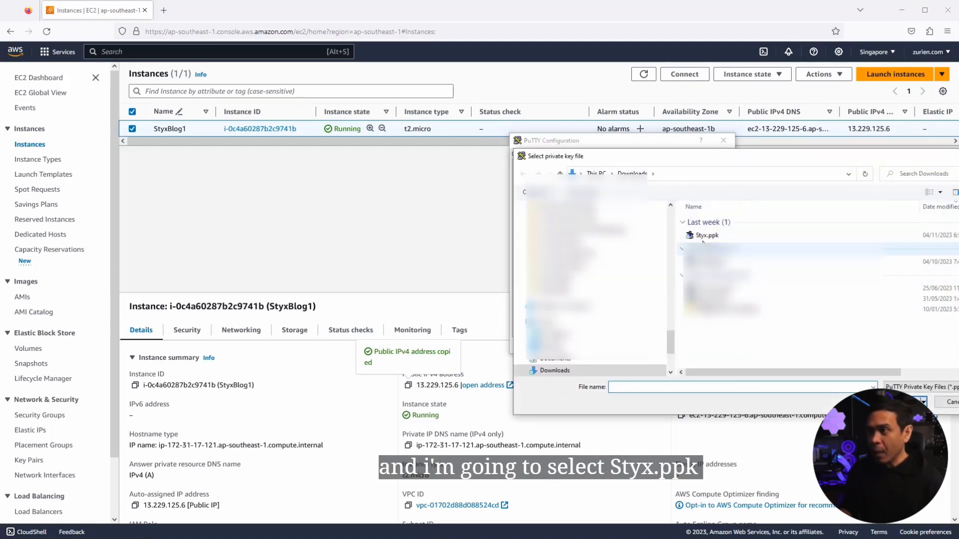
{"action": "left_click", "coordinate": [705, 234]}
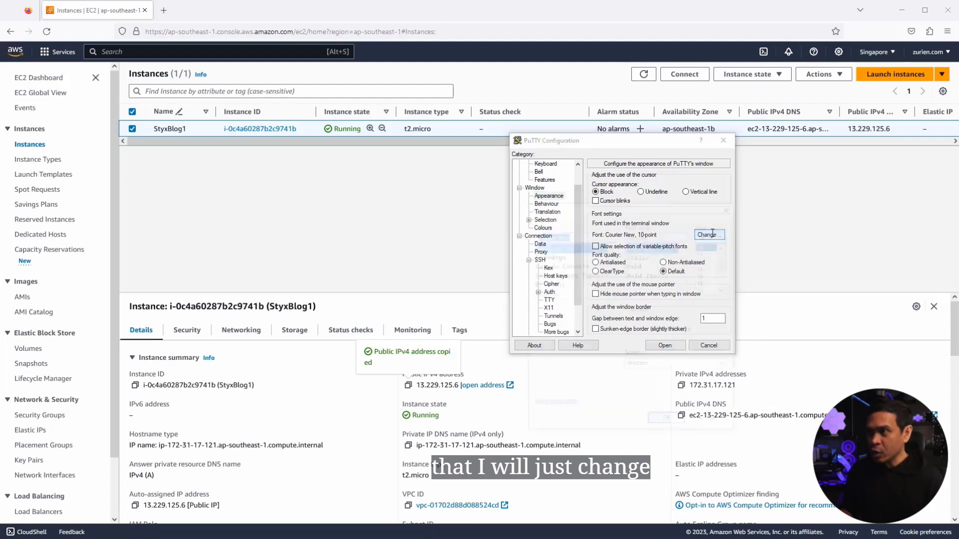
{"action": "left_click", "coordinate": [708, 234]}
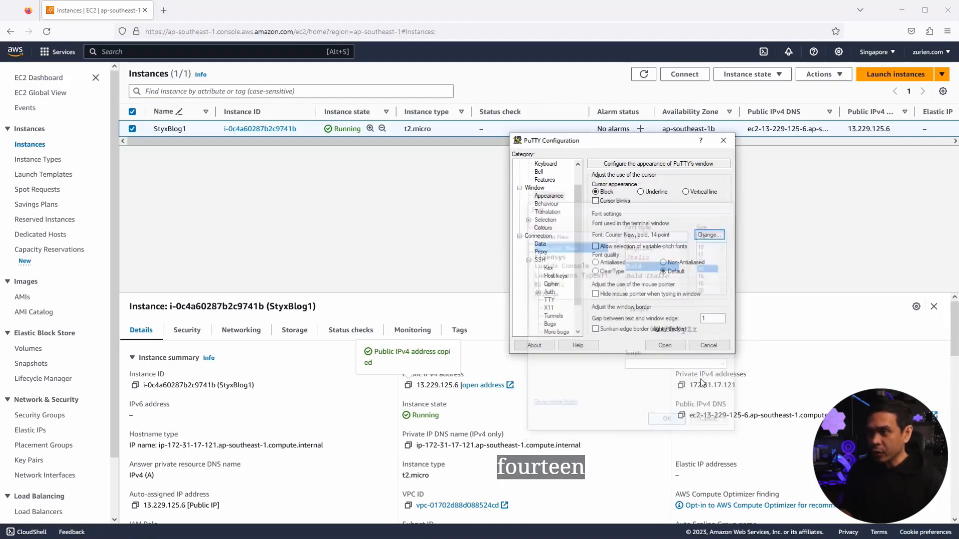
{"action": "left_click", "coordinate": [665, 345]}
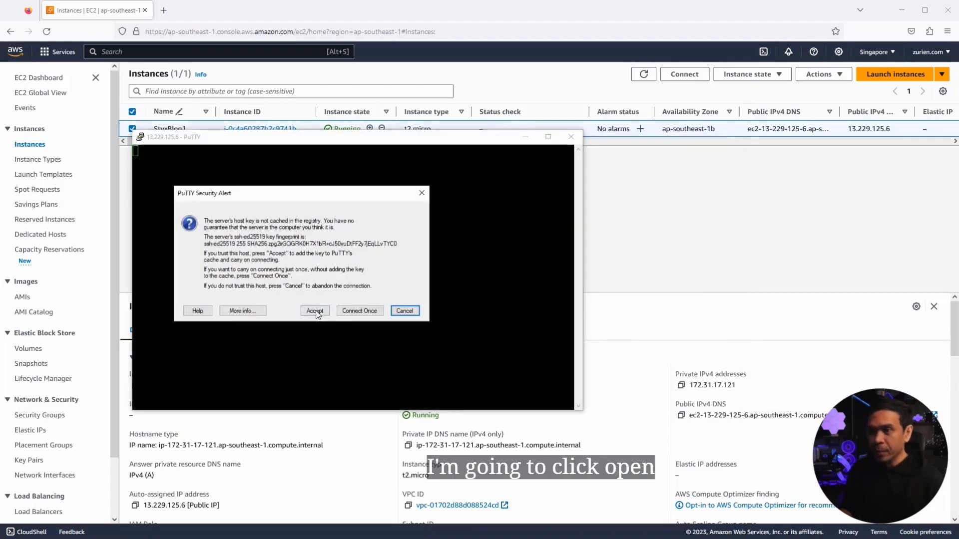
Step: Log in as ubuntu and maximize the PuTTY terminal window
{"action": "left_click", "coordinate": [314, 310]}
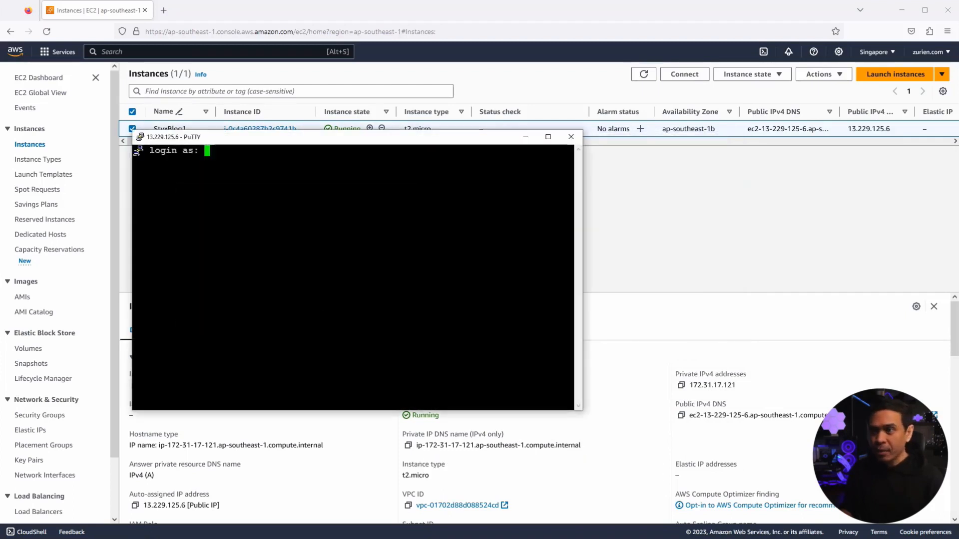
{"action": "type", "text": "uby"}
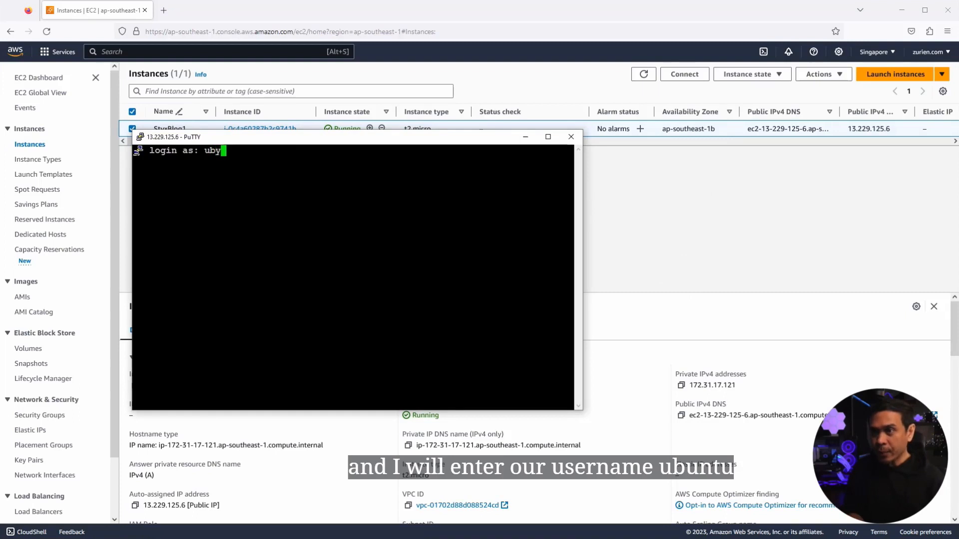
{"action": "type", "text": "ntu"}
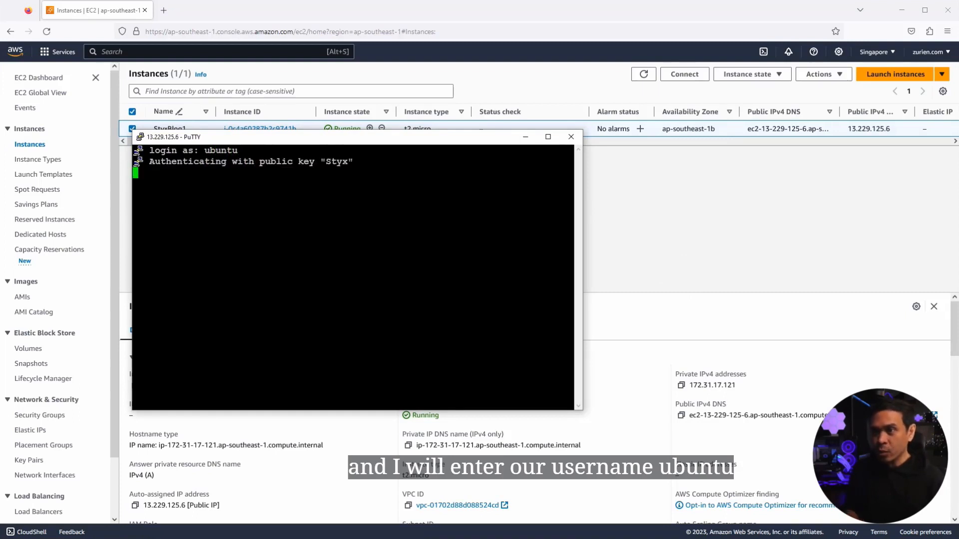
{"action": "key", "text": "Return"}
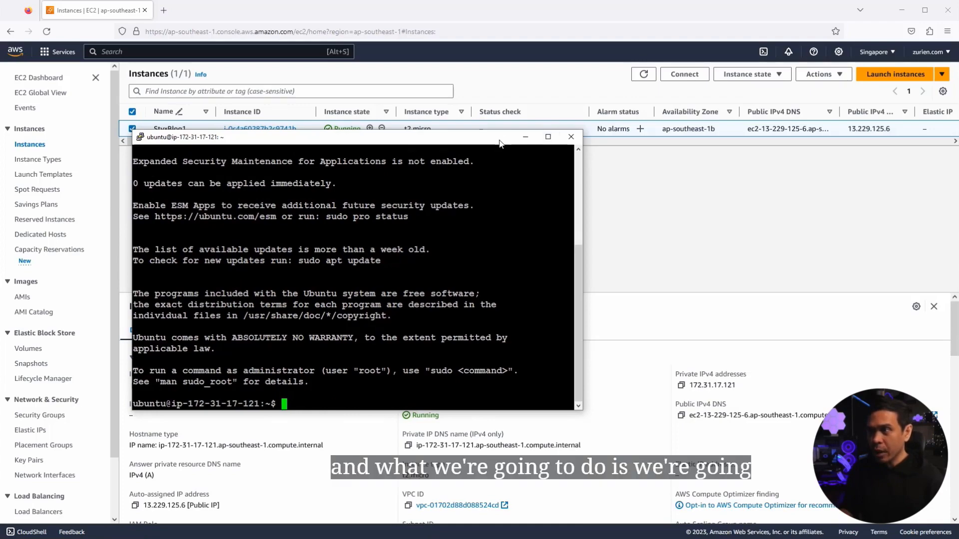
{"action": "left_click", "coordinate": [547, 136]}
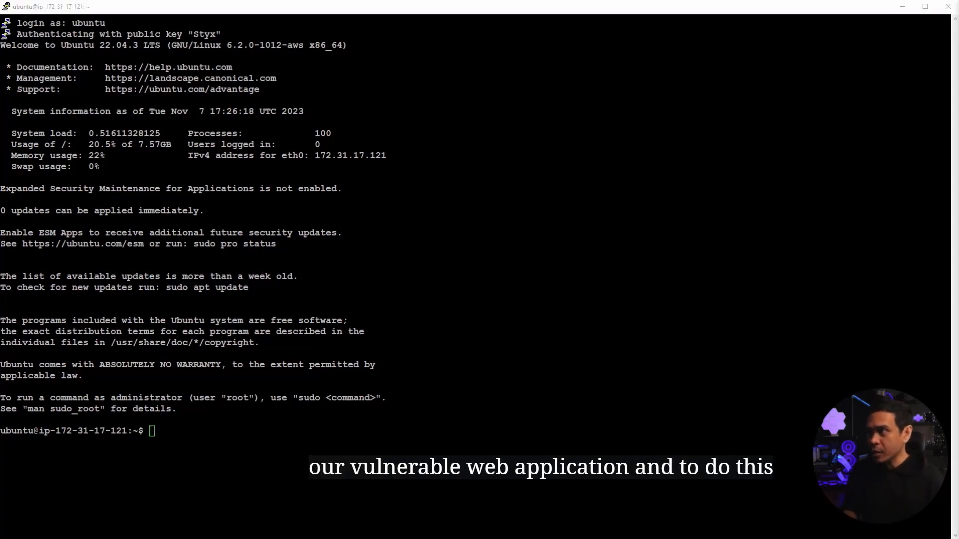
{"action": "type", "text": "git clone https://github.com/deanarmada/awssec.git"}
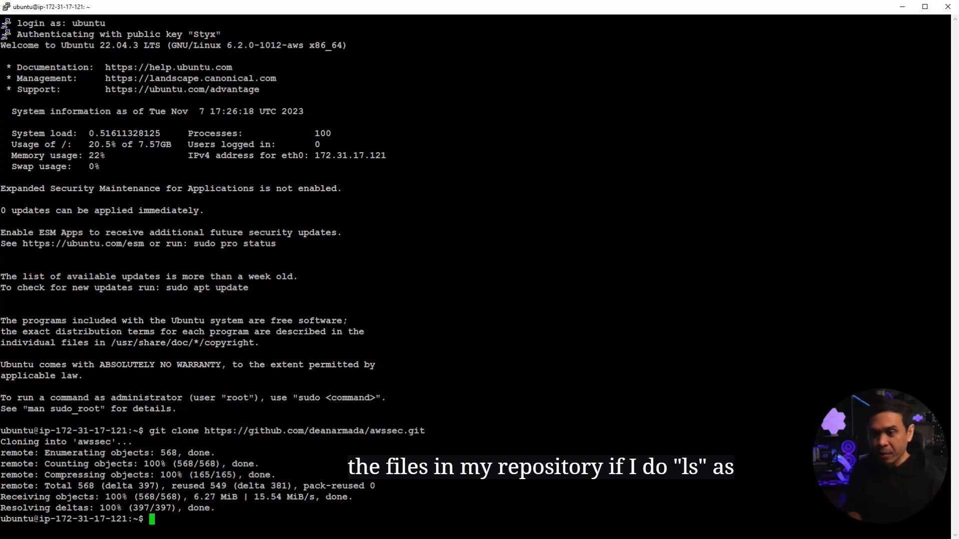
{"action": "type", "text": "ls"}
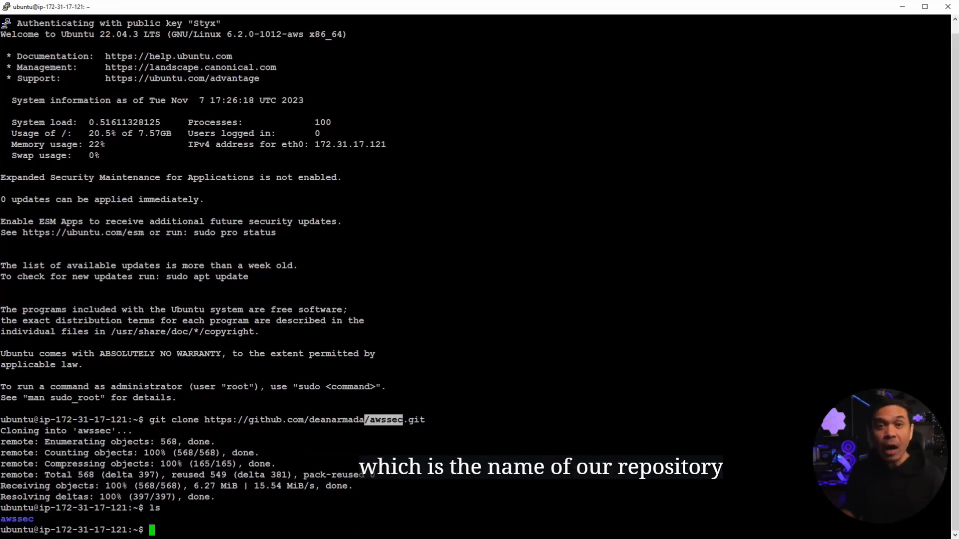
{"action": "type", "text": "c"}
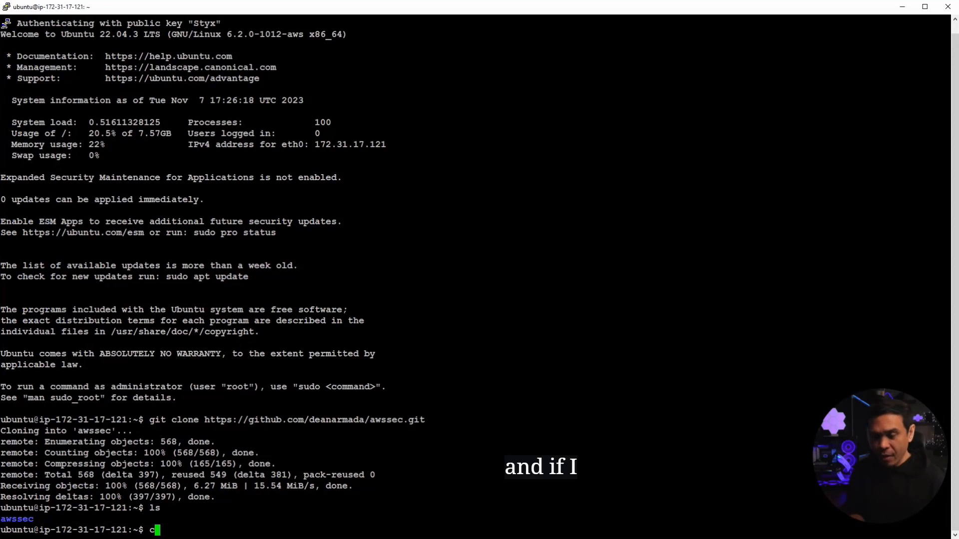
{"action": "type", "text": "d awssec/"}
{"action": "type", "text": "ls"}
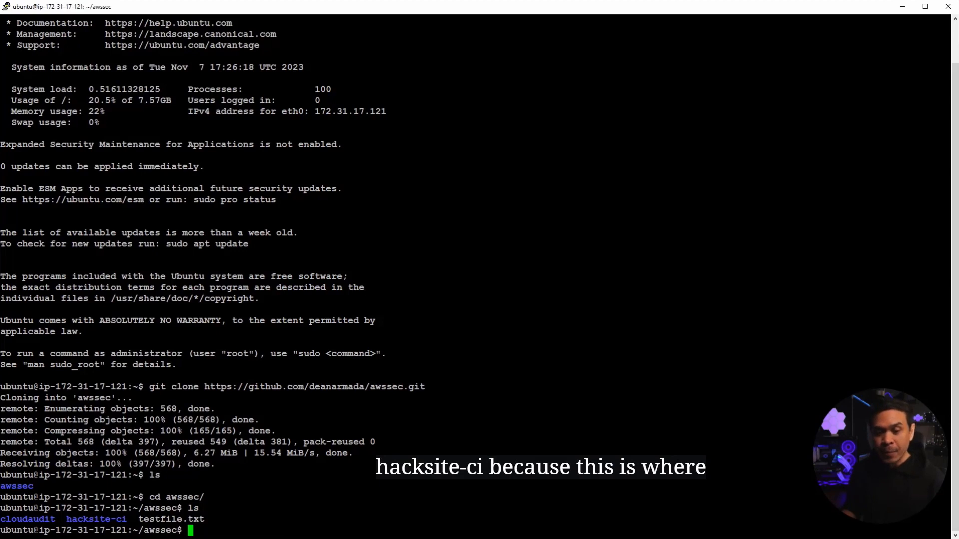
Step: Enter hacksite-ci, list its contents, and run sudo docker-compose up -d
{"action": "type", "text": "cd hacksite-ci/"}
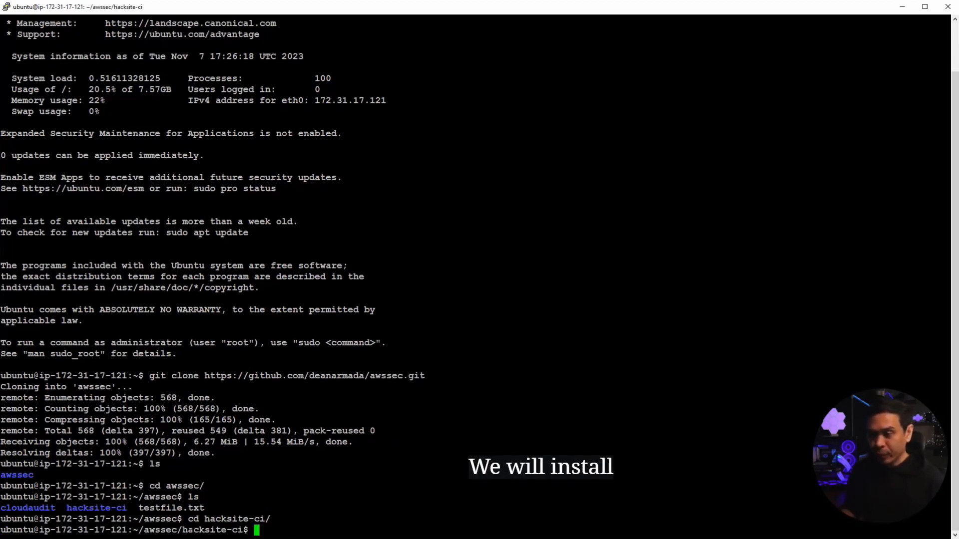
{"action": "type", "text": "ls"}
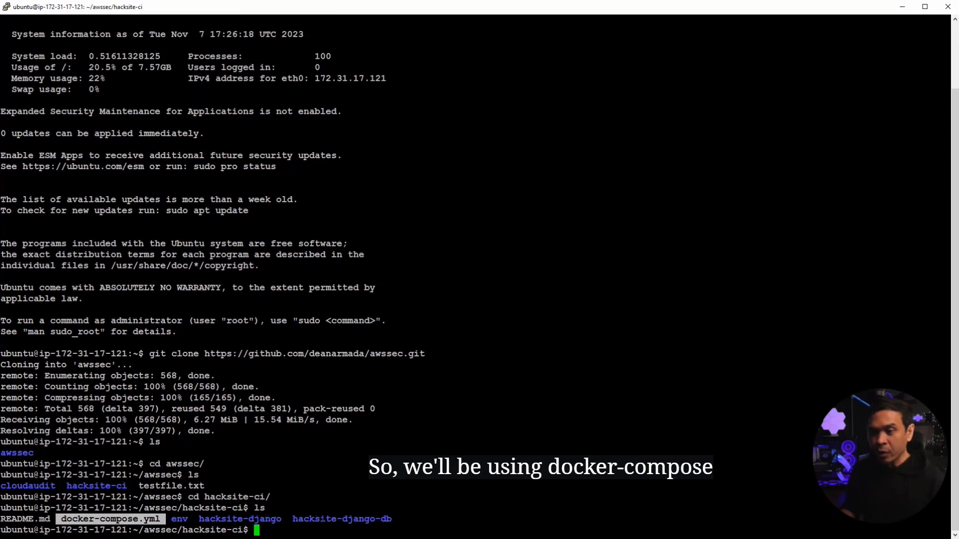
{"action": "type", "text": "sudo dock"}
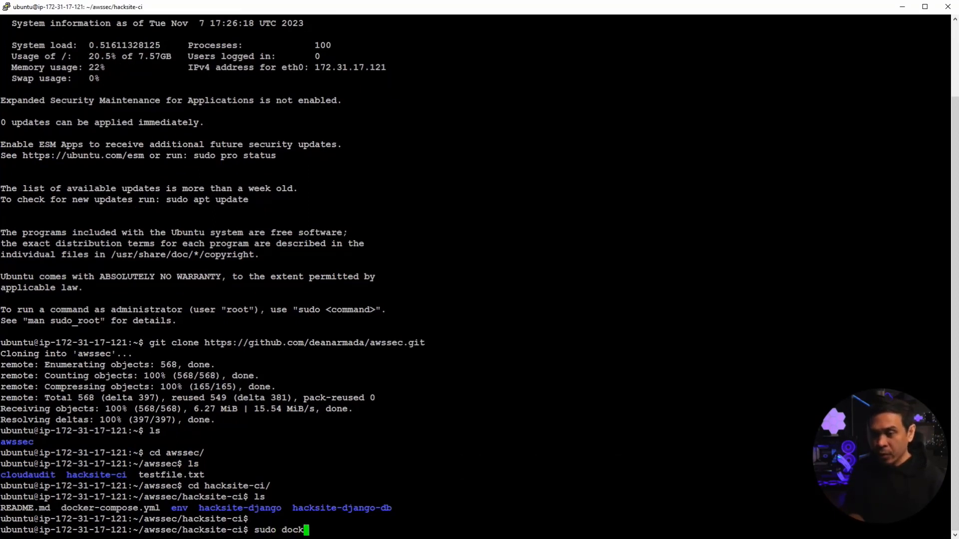
{"action": "type", "text": "er-compose -"}
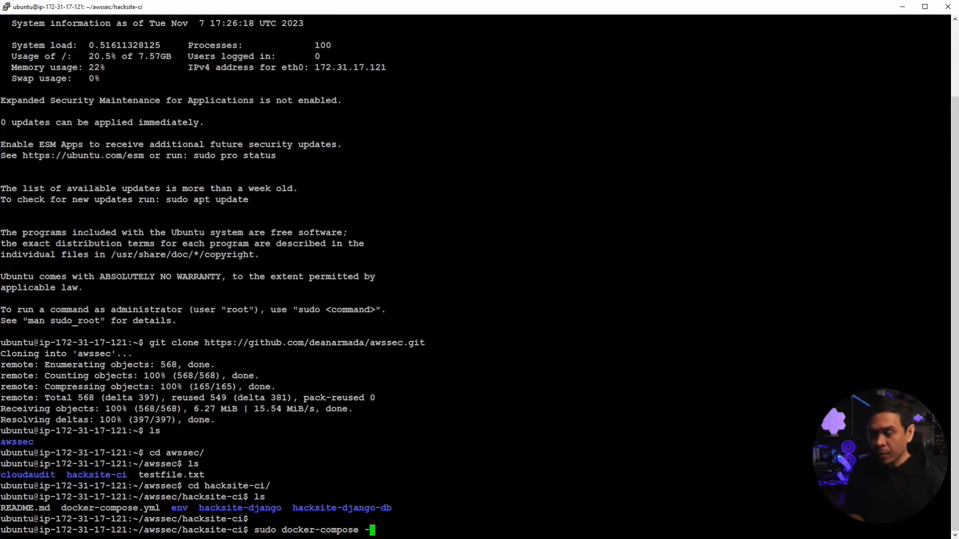
{"action": "type", "text": "up"}
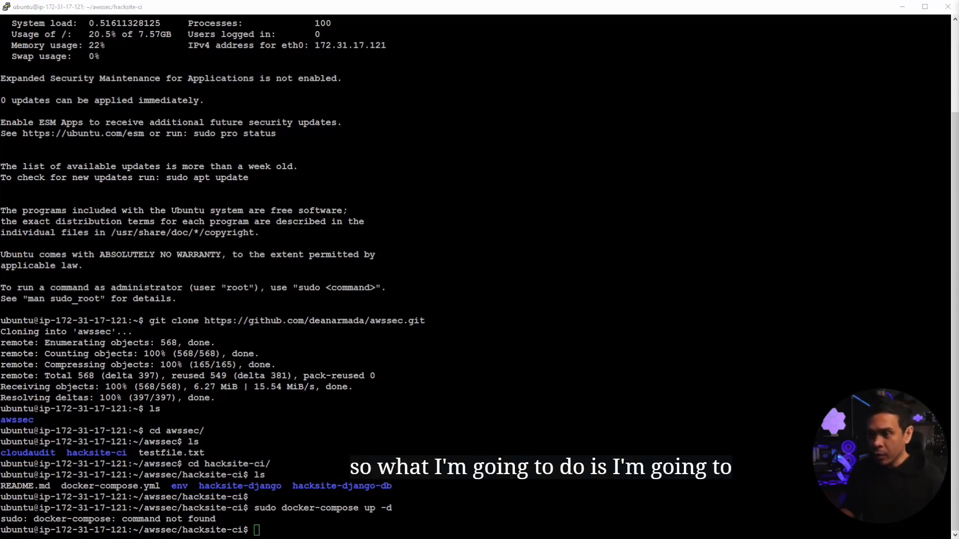
Step: Run sudo apt update, install docker-compose, and list hacksite-ci again
{"action": "type", "text": "sudo apt update"}
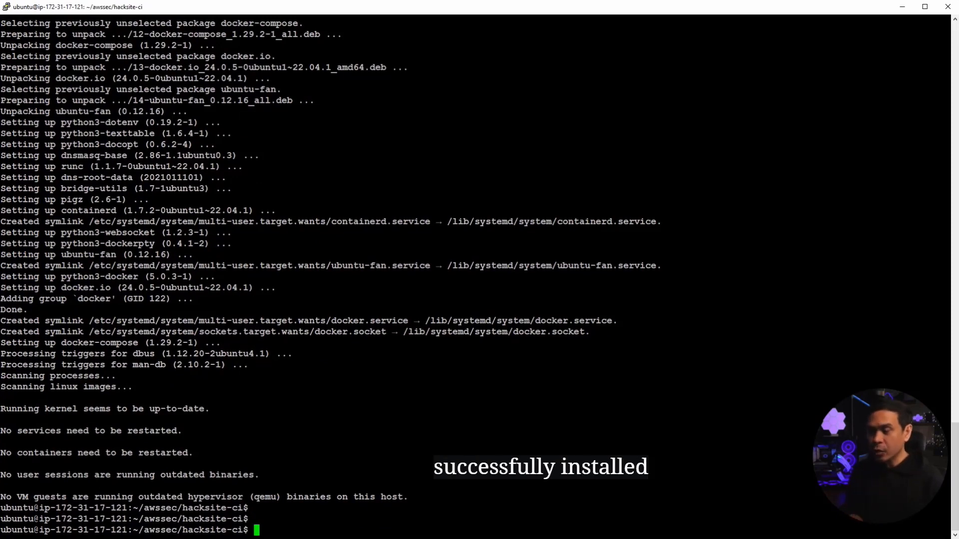
{"action": "type", "text": "ls"}
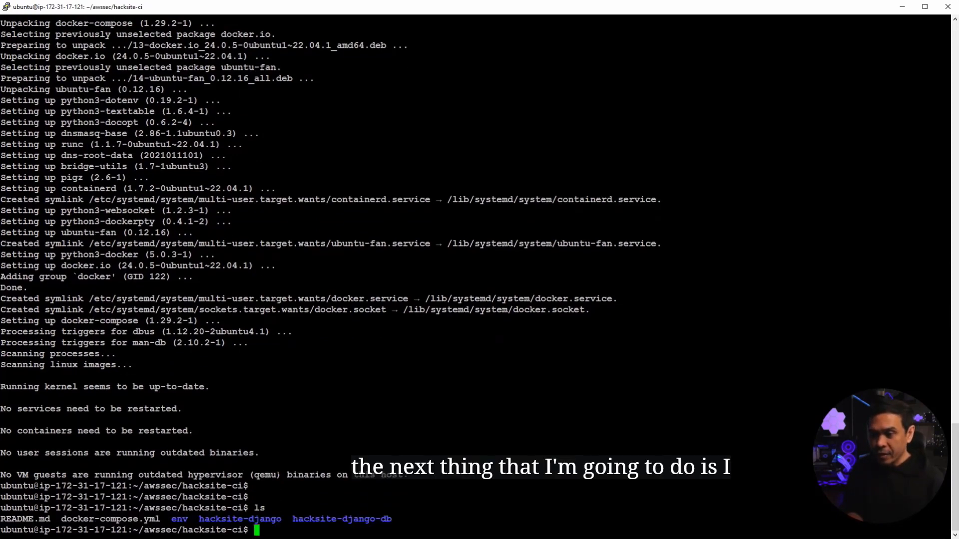
Step: In hacksite-django, run chmod u+x on entrypoint.sh and recheck its permissions with ls -l
{"action": "type", "text": "cd hacksite-django"}
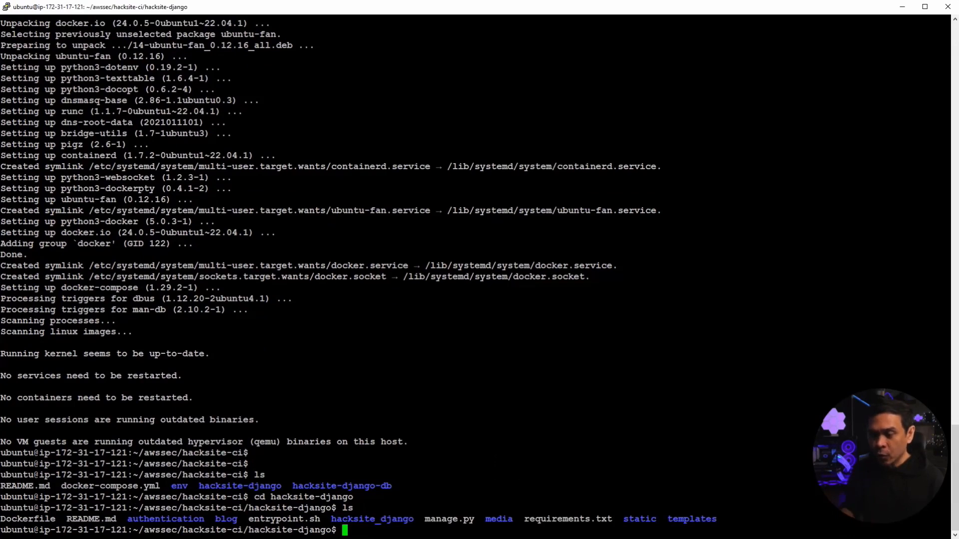
{"action": "double_click", "coordinate": [284, 519]}
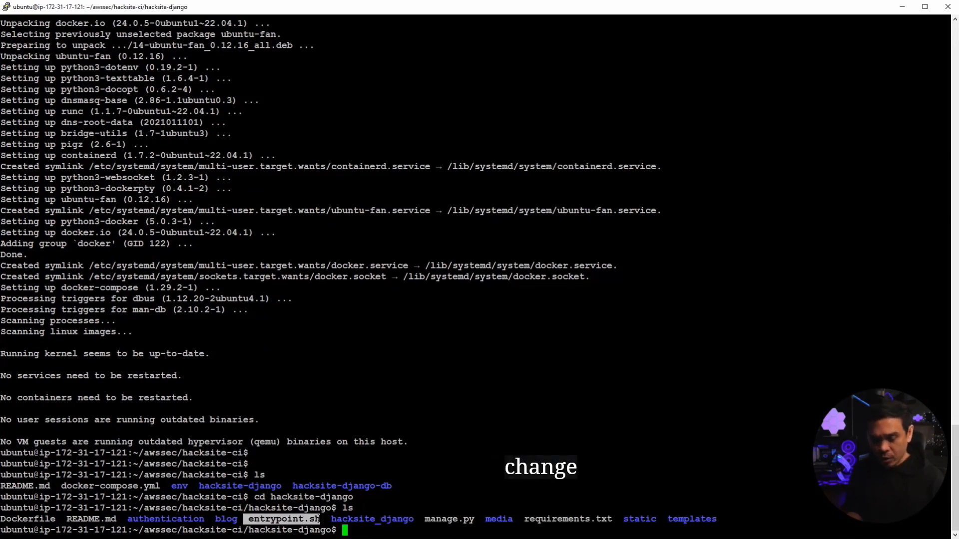
{"action": "type", "text": "ls -l entrypoint.sh"}
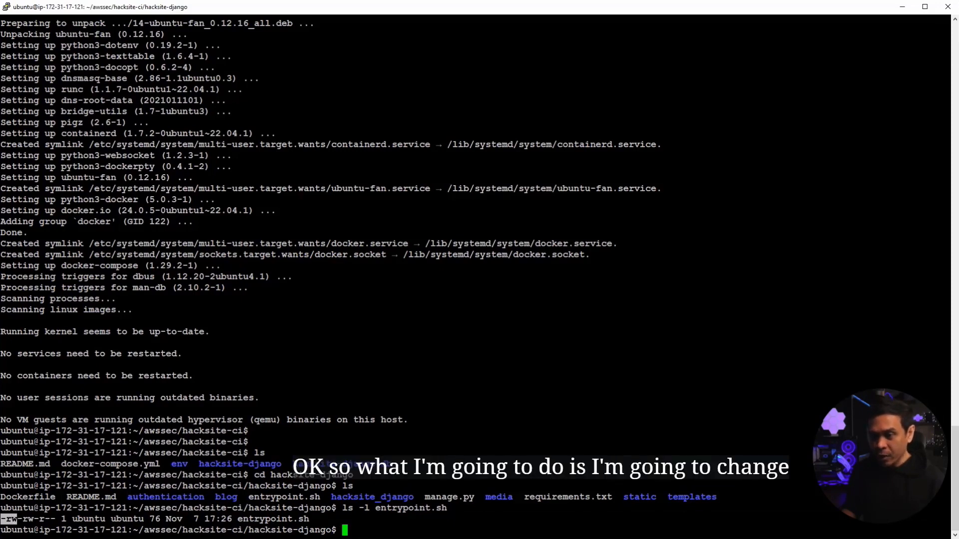
{"action": "type", "text": "chmod"}
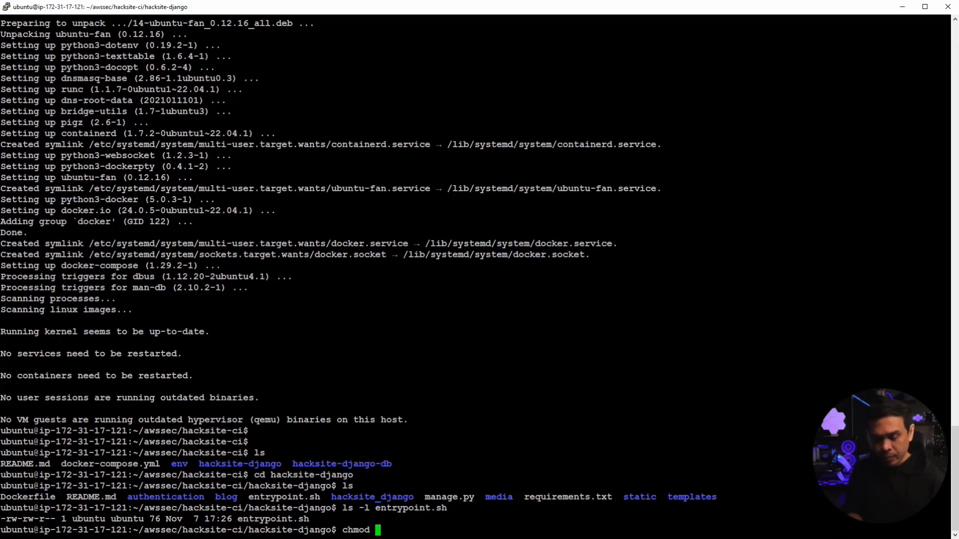
{"action": "type", "text": "u+x"}
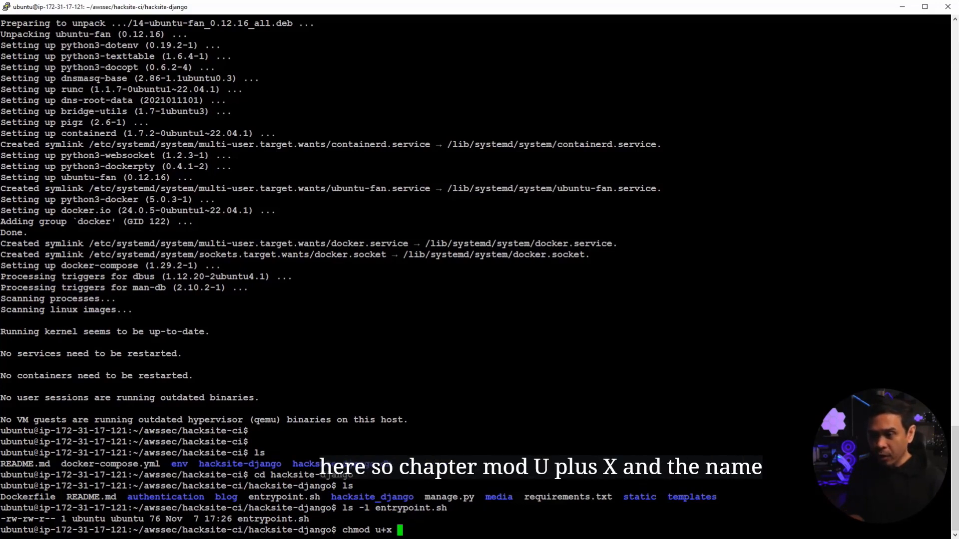
{"action": "type", "text": "entrypoint.sh"}
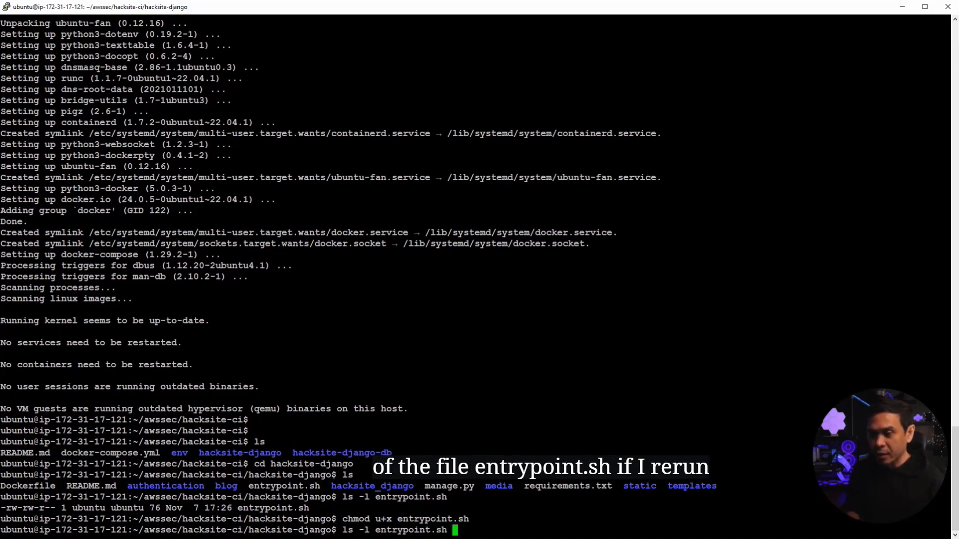
{"action": "key", "text": "Return"}
{"action": "type", "text": "ls"}
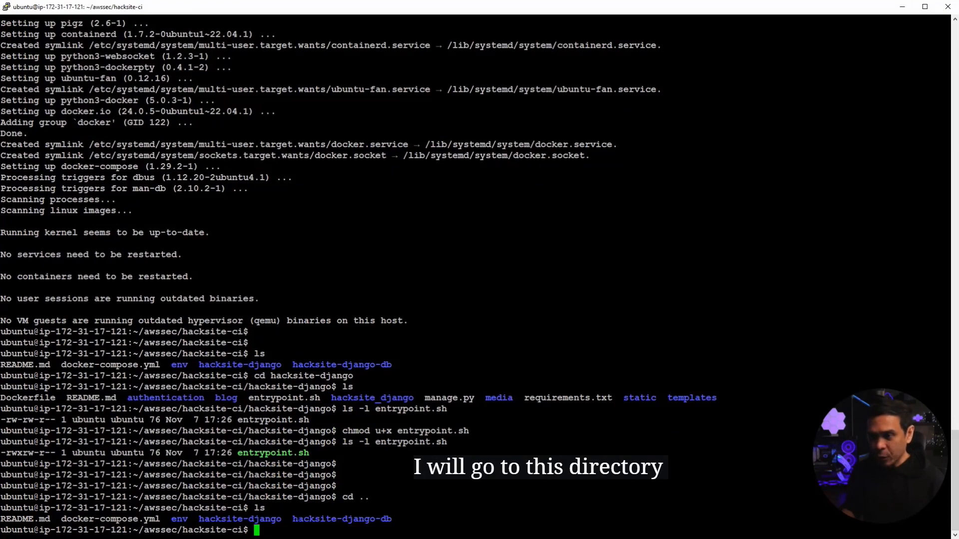
Step: Delete the data/pg_*/.gitkeep files in hacksite-django-db and return to hacksite-ci
{"action": "type", "text": "cd hacksite-django-db/"}
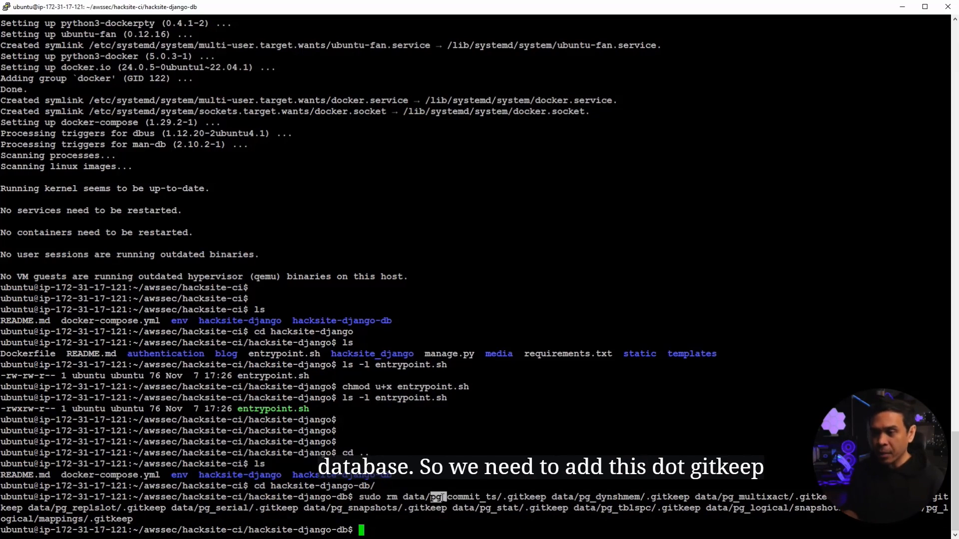
{"action": "double_click", "coordinate": [524, 496]}
{"action": "type", "text": "cd .."}
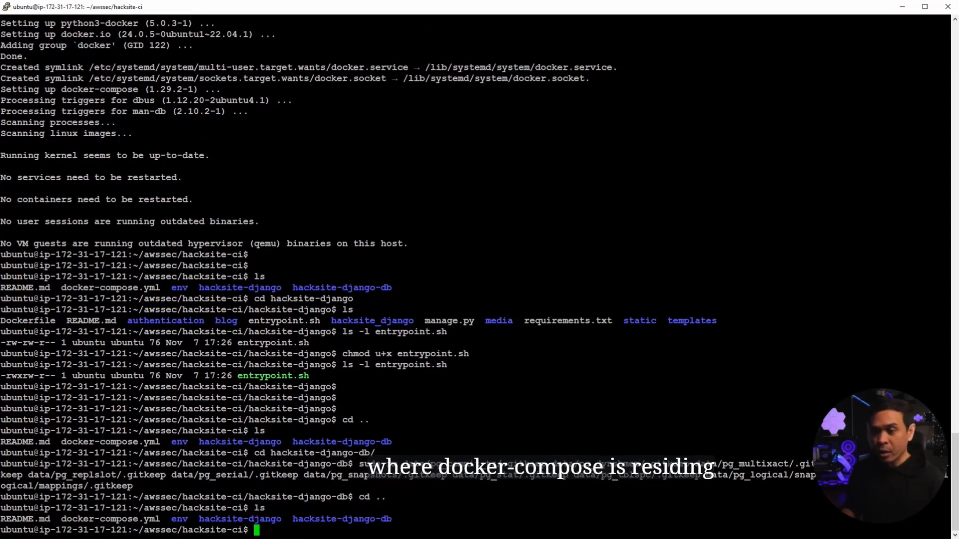
Step: Run sudo docker-compose up -d in hacksite-ci to start the blog containers
{"action": "type", "text": "sudo docker-compose"}
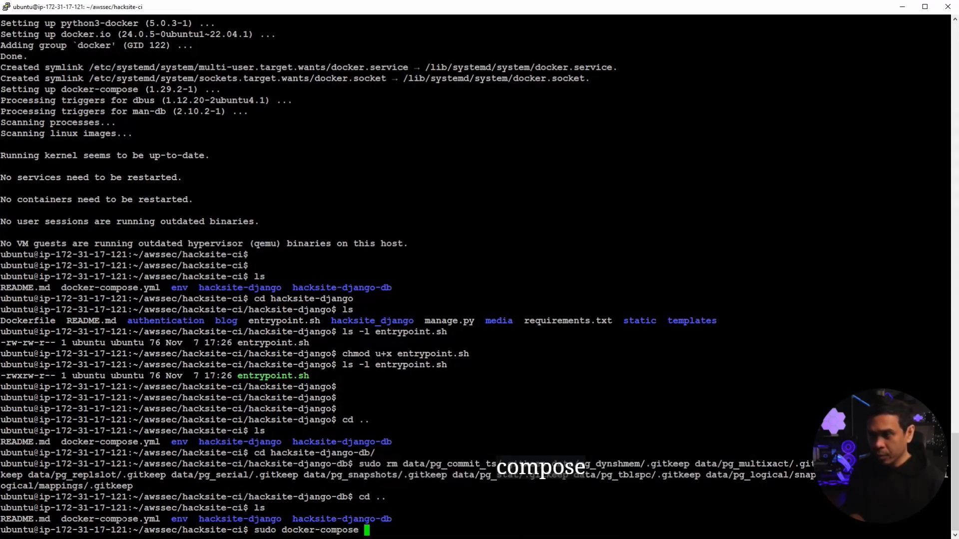
{"action": "type", "text": "up -"}
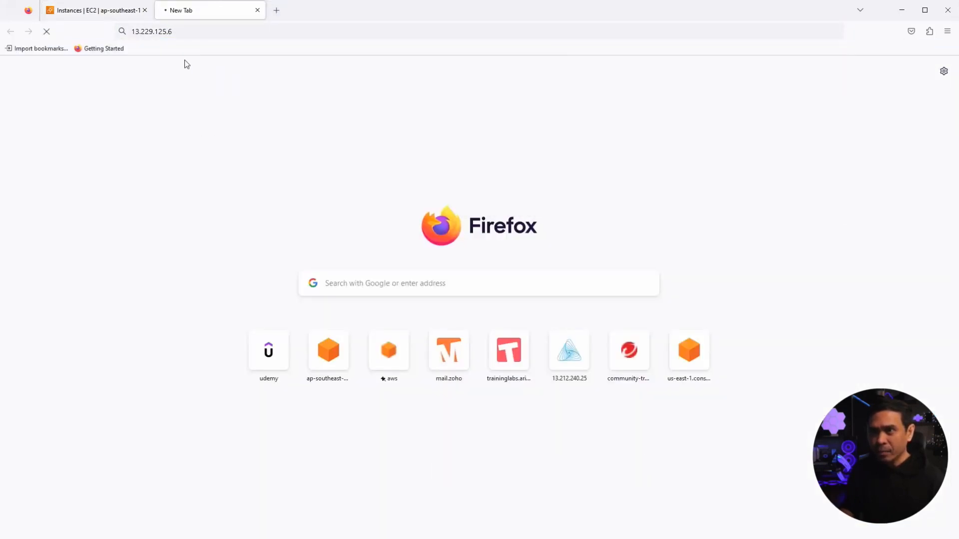
Step: Return to the 'Instances | EC2' tab after 13.229.125.6 fails to load
{"action": "left_click", "coordinate": [92, 10]}
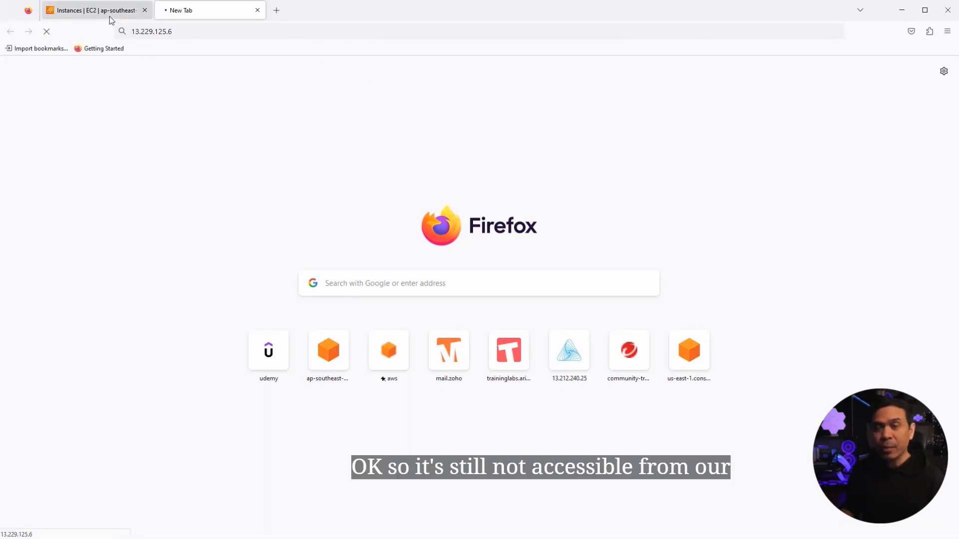
{"action": "left_click", "coordinate": [92, 10]}
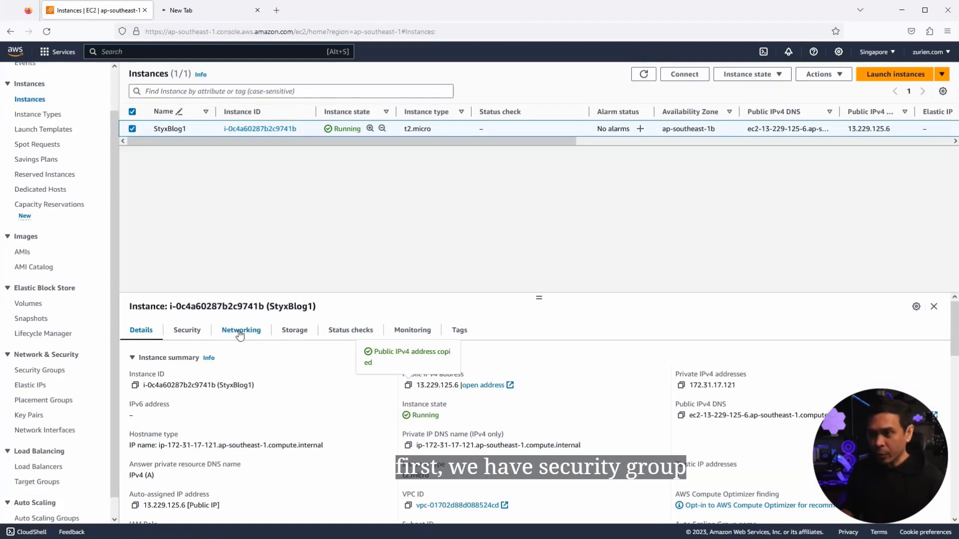
Step: Open StyxBlog1's launch-wizard-1 security group and view its SSH-only port 22 inbound rule
{"action": "left_click", "coordinate": [186, 330]}
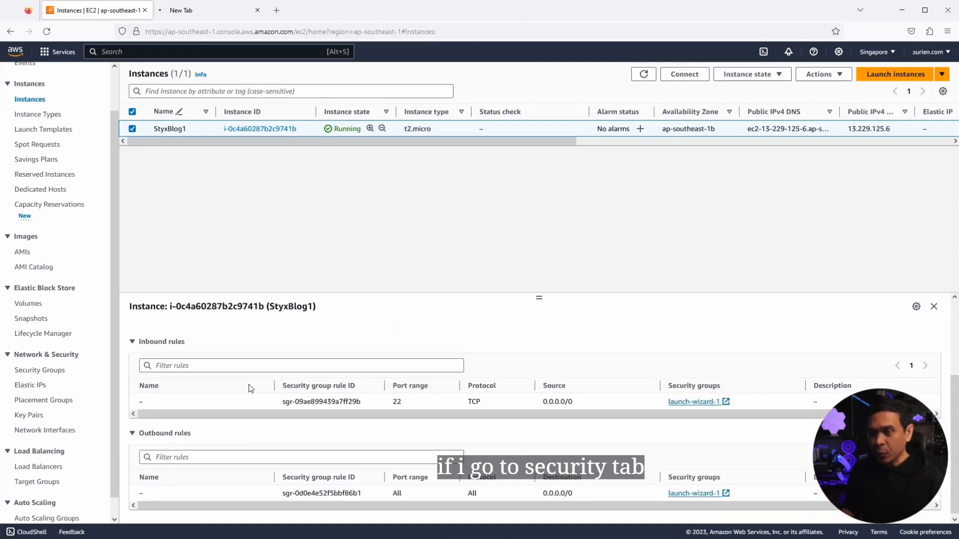
{"action": "left_click", "coordinate": [186, 329]}
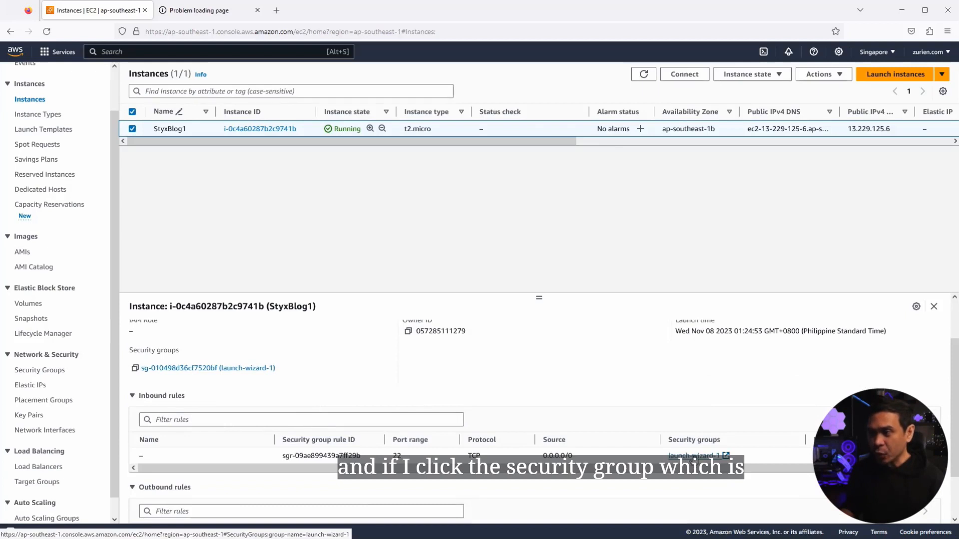
{"action": "left_click", "coordinate": [697, 455]}
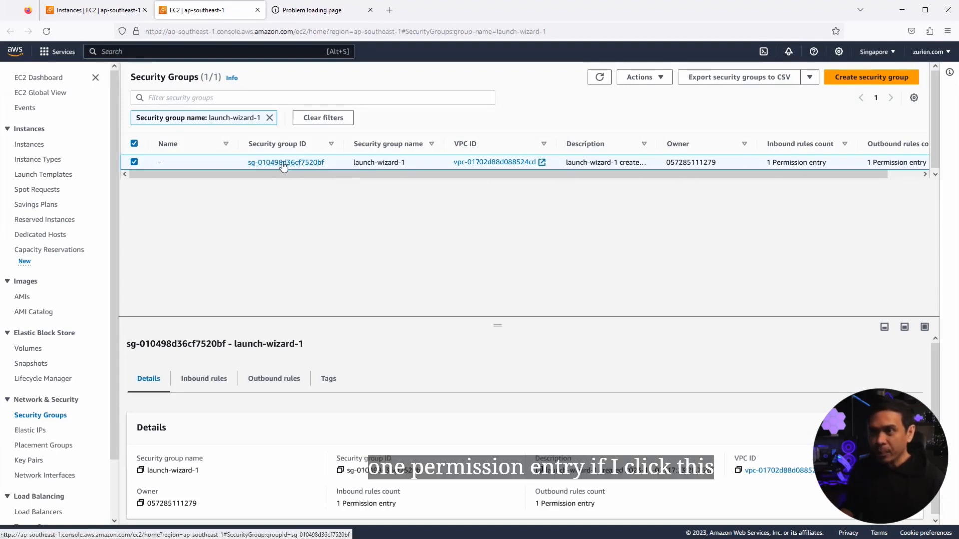
{"action": "left_click", "coordinate": [285, 162]}
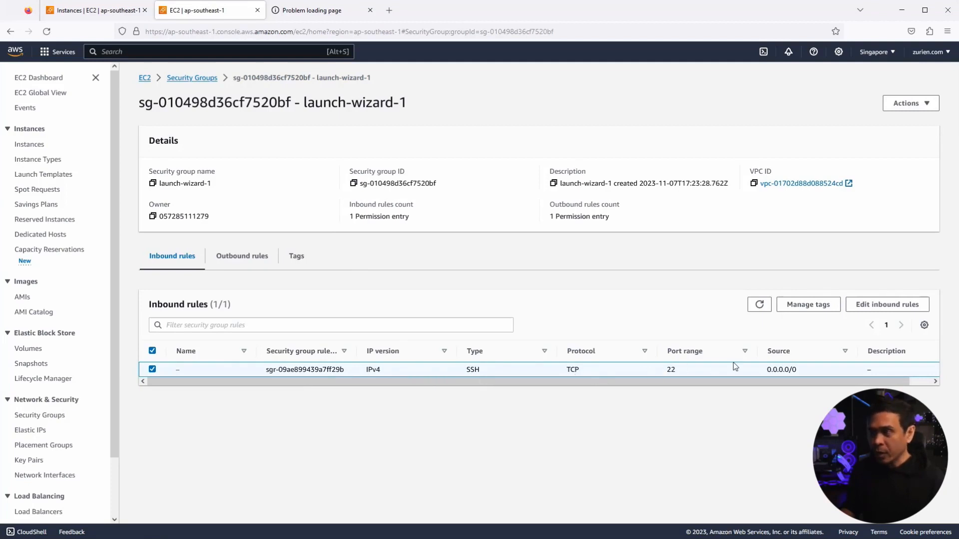
{"action": "left_click", "coordinate": [313, 11]}
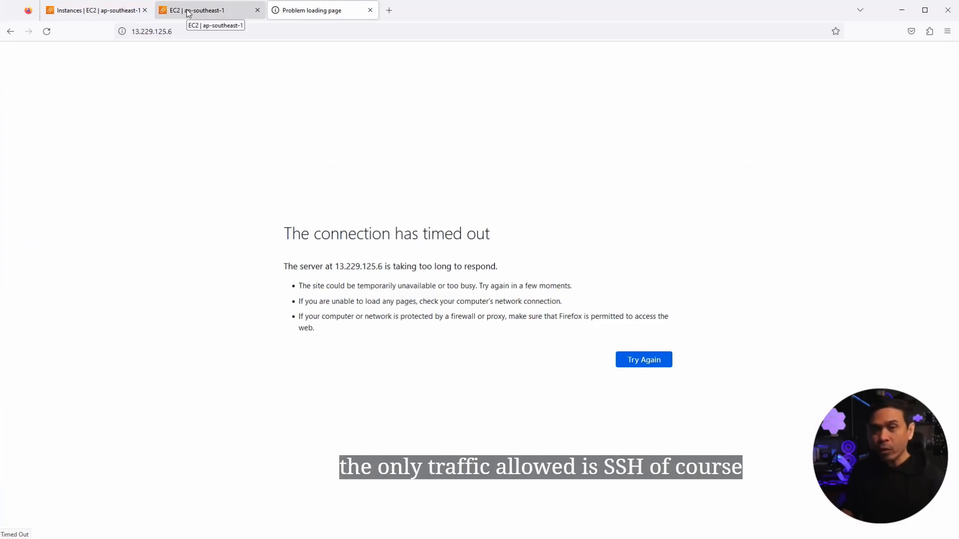
{"action": "left_click", "coordinate": [205, 10]}
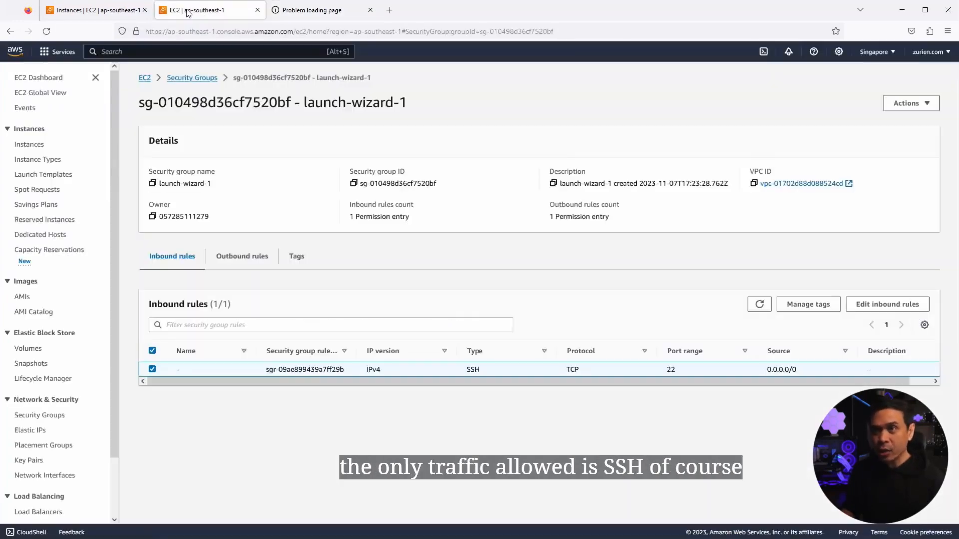
Step: Add an HTTP inbound rule with source Anywhere-IPv4 and save the rules
{"action": "left_click", "coordinate": [886, 304]}
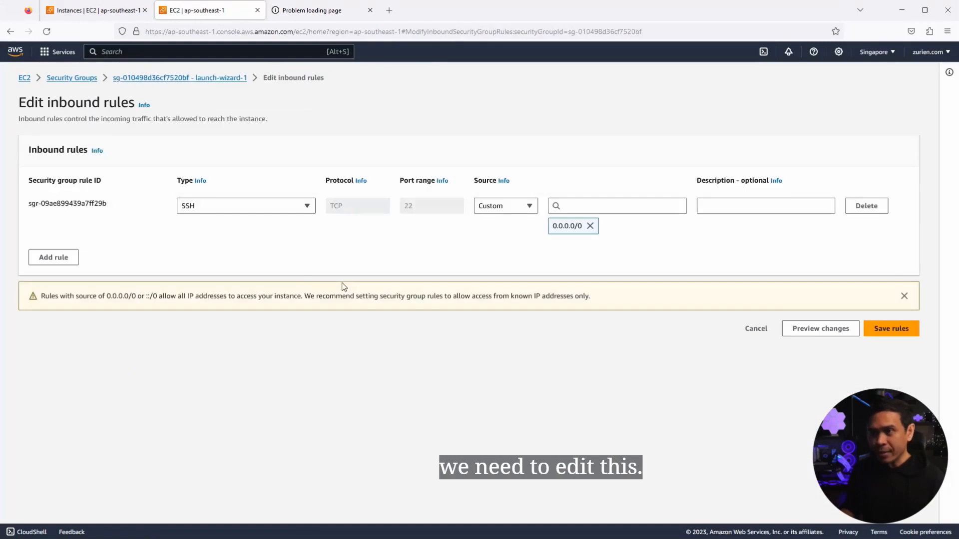
{"action": "left_click", "coordinate": [52, 256]}
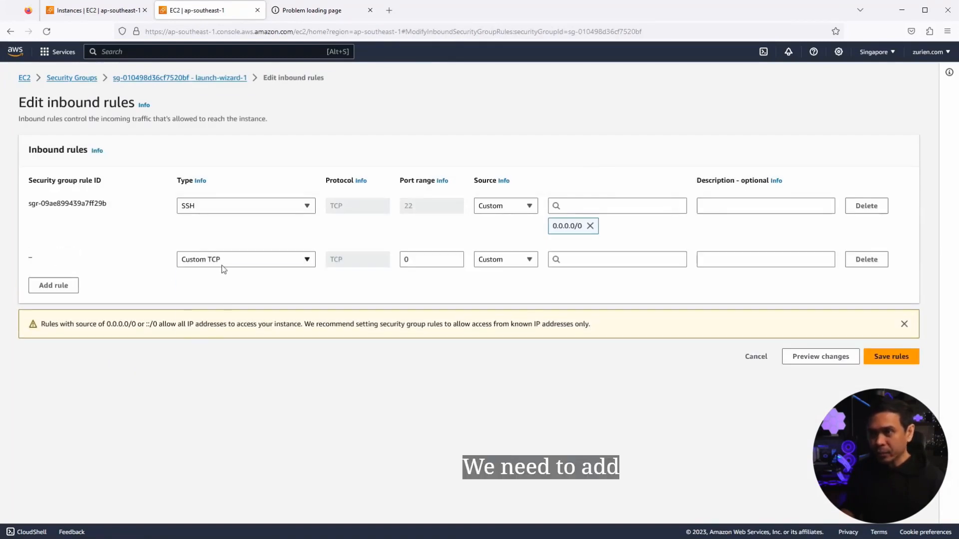
{"action": "left_click", "coordinate": [245, 259]}
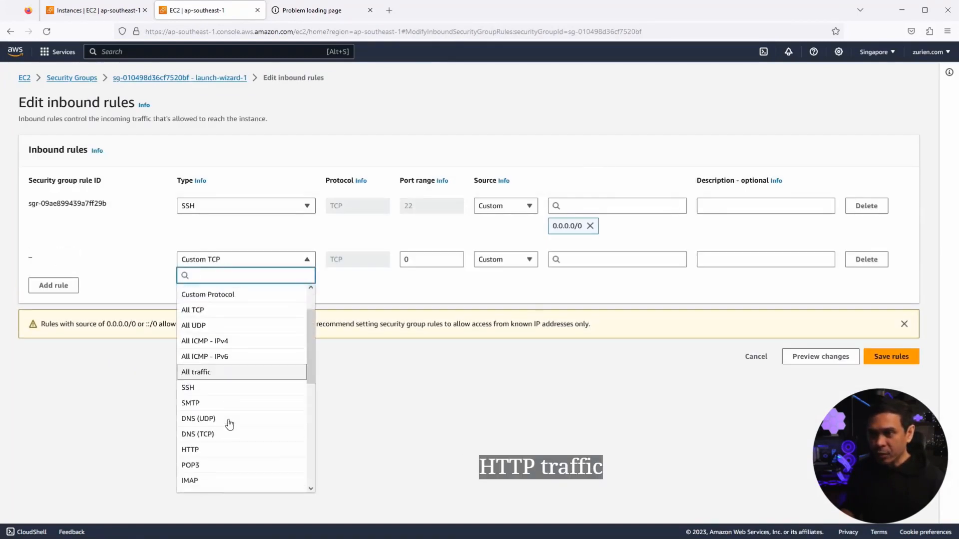
{"action": "left_click", "coordinate": [190, 450]}
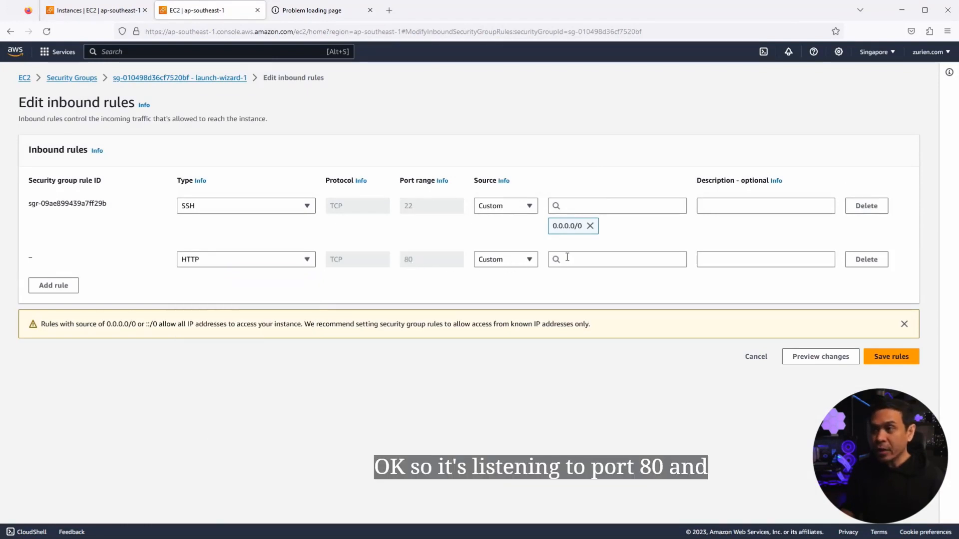
{"action": "left_click", "coordinate": [504, 258]}
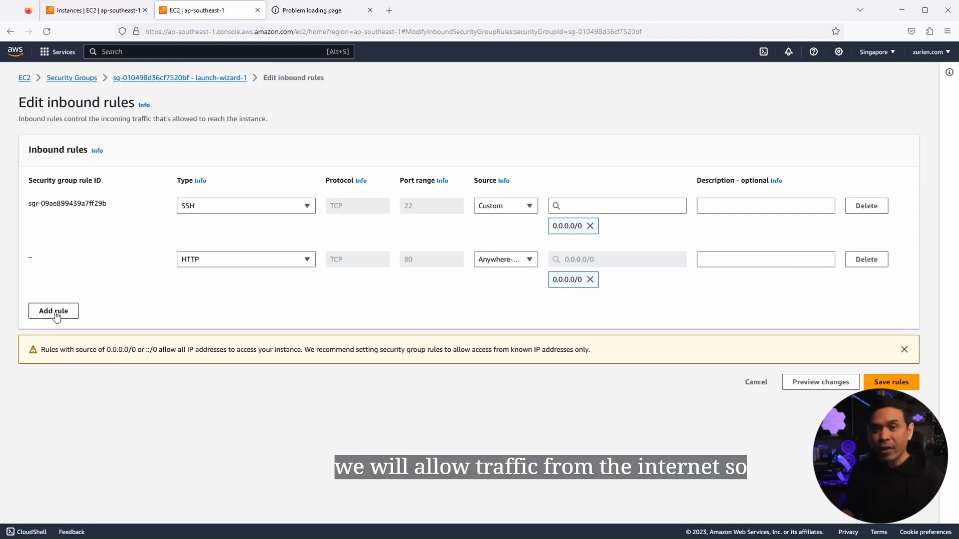
{"action": "mouse_move", "coordinate": [494, 295]}
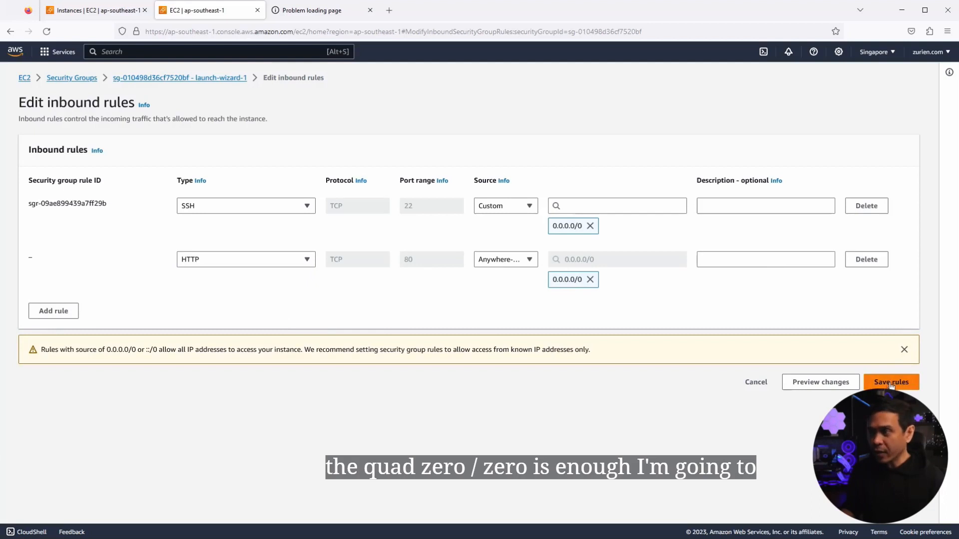
{"action": "left_click", "coordinate": [890, 381]}
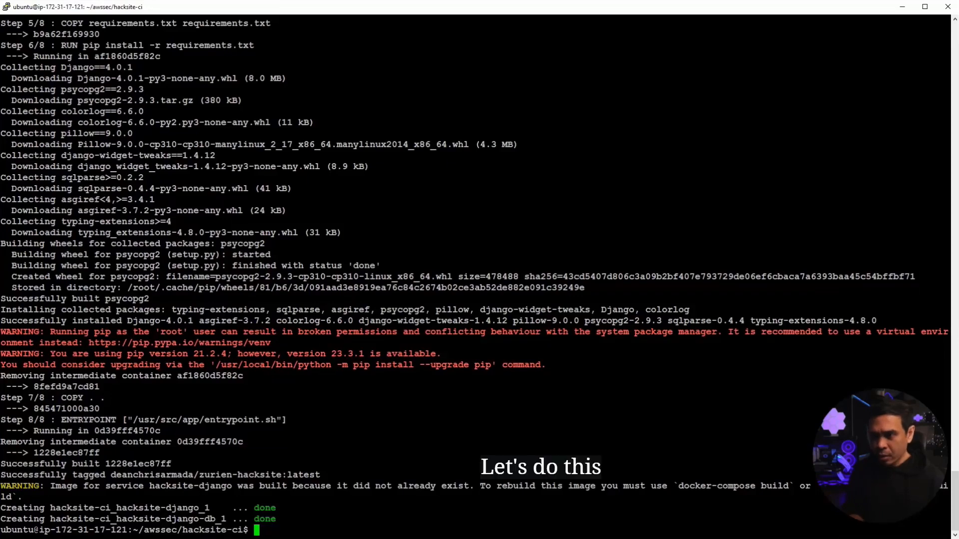
Step: Type a sudo docker command in the PuTTY terminal
{"action": "type", "text": "d"}
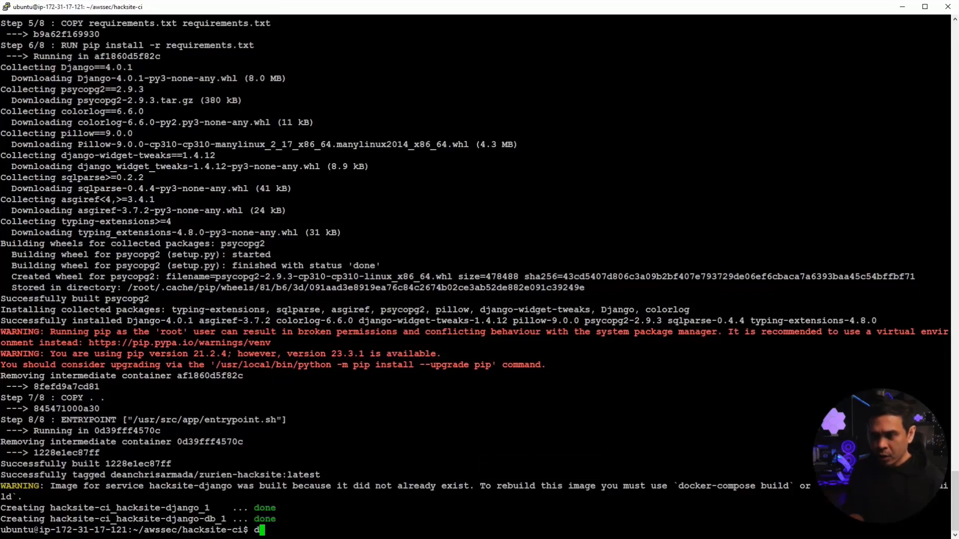
{"action": "type", "text": "sudo docker"}
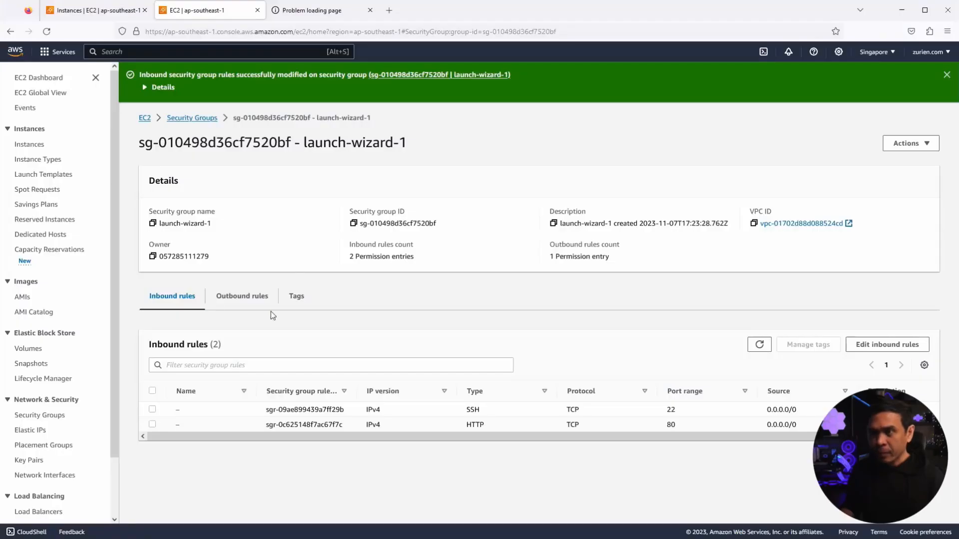
Step: Reload the failed 13.229.125.6 page to check whether the blog responds
{"action": "left_click", "coordinate": [322, 10]}
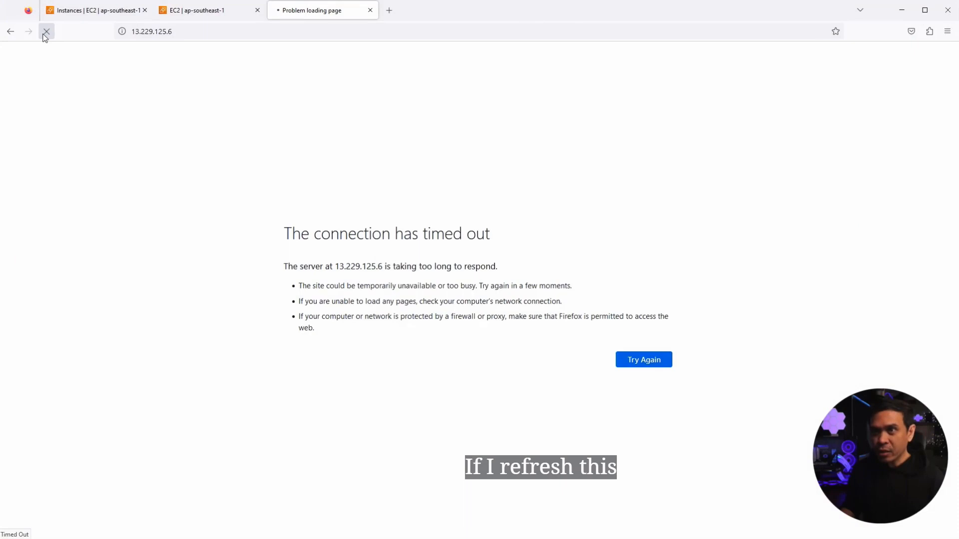
{"action": "left_click", "coordinate": [45, 30]}
{"action": "type", "text": ":8000"}
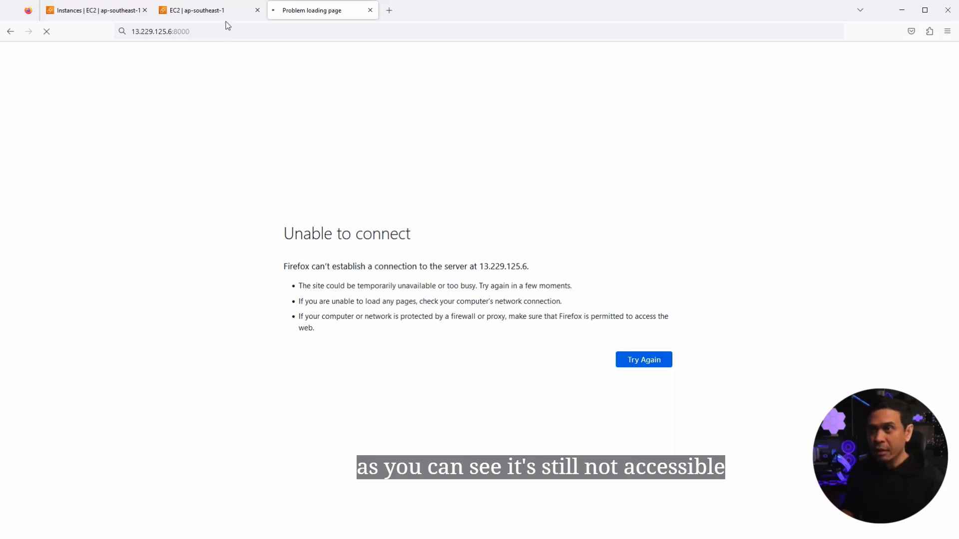
Step: Return to the launch-wizard-1 security group page after 13.229.125.6:8000 fails to connect
{"action": "left_click", "coordinate": [196, 10]}
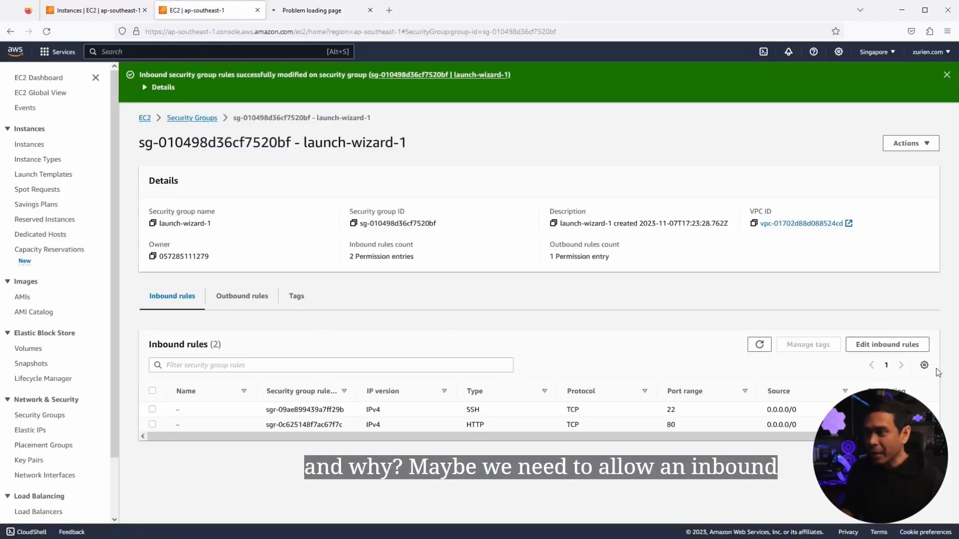
Step: Add a Custom TCP inbound rule for port 8000 from source 0.0.0.0/0
{"action": "left_click", "coordinate": [886, 344]}
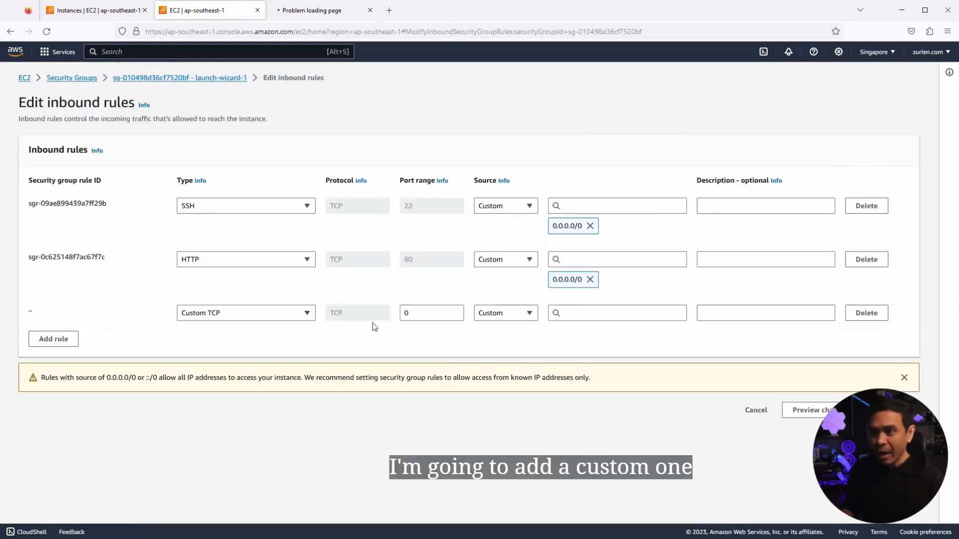
{"action": "type", "text": "8000"}
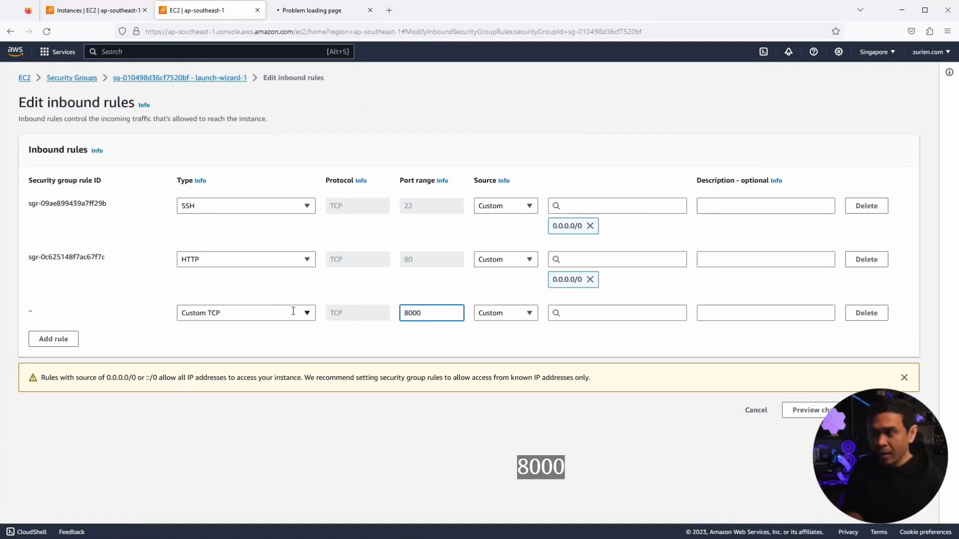
{"action": "left_click", "coordinate": [616, 313]}
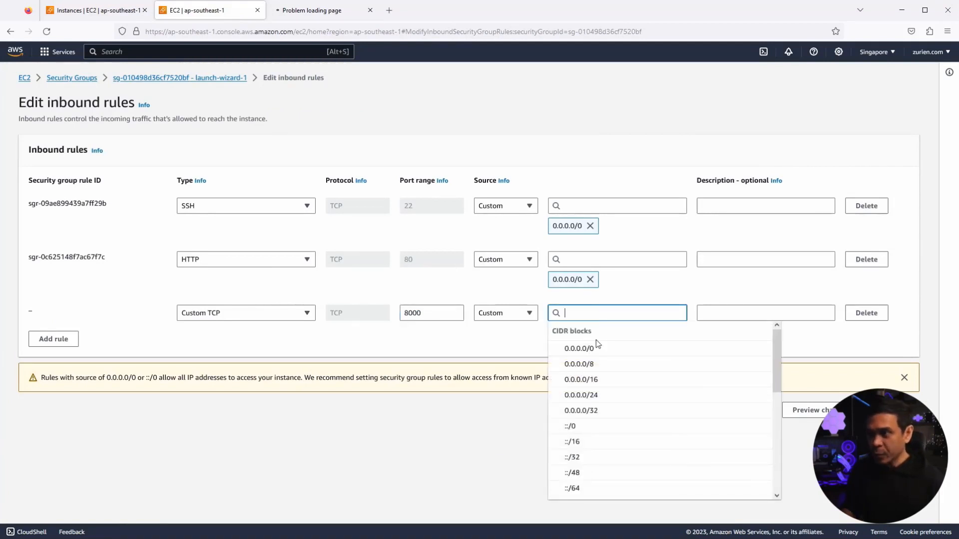
{"action": "left_click", "coordinate": [578, 348]}
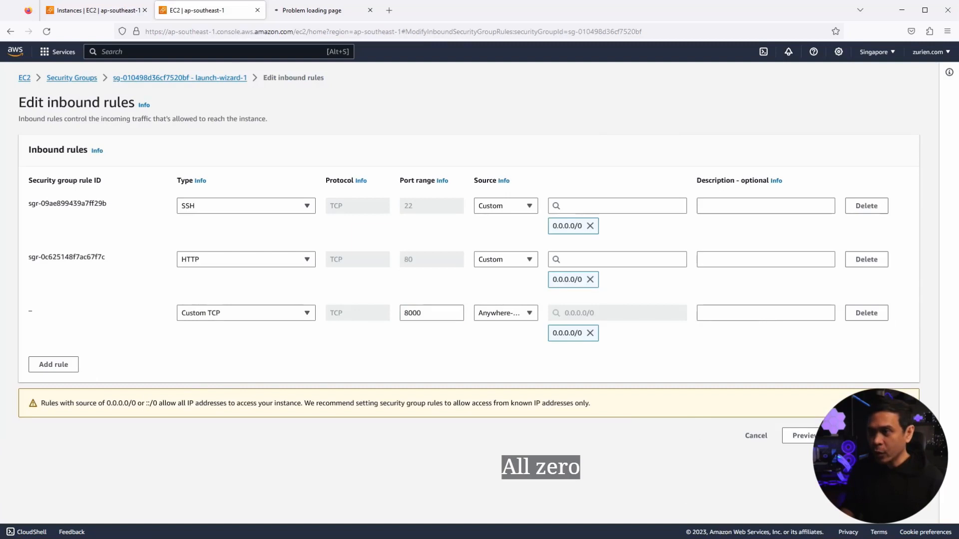